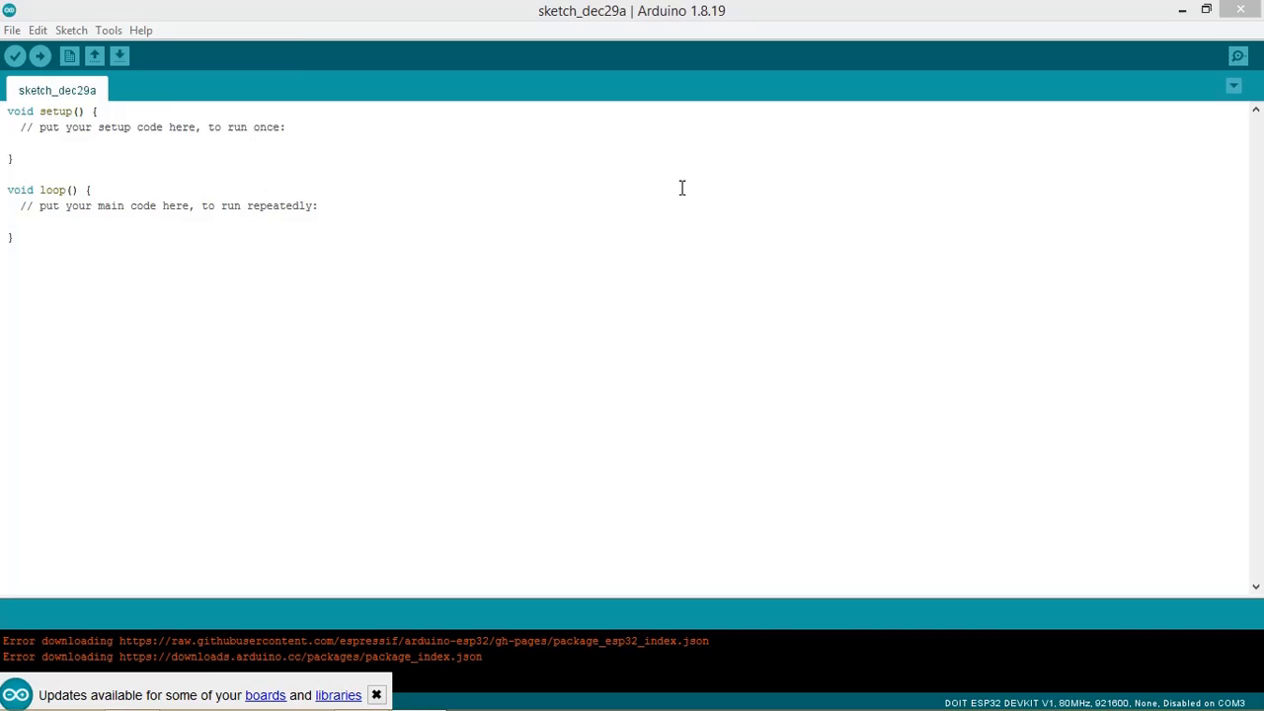
Confirm in the Library Manager that the ESP32Time library is installed
{"action": "left_click", "coordinate": [71, 29]}
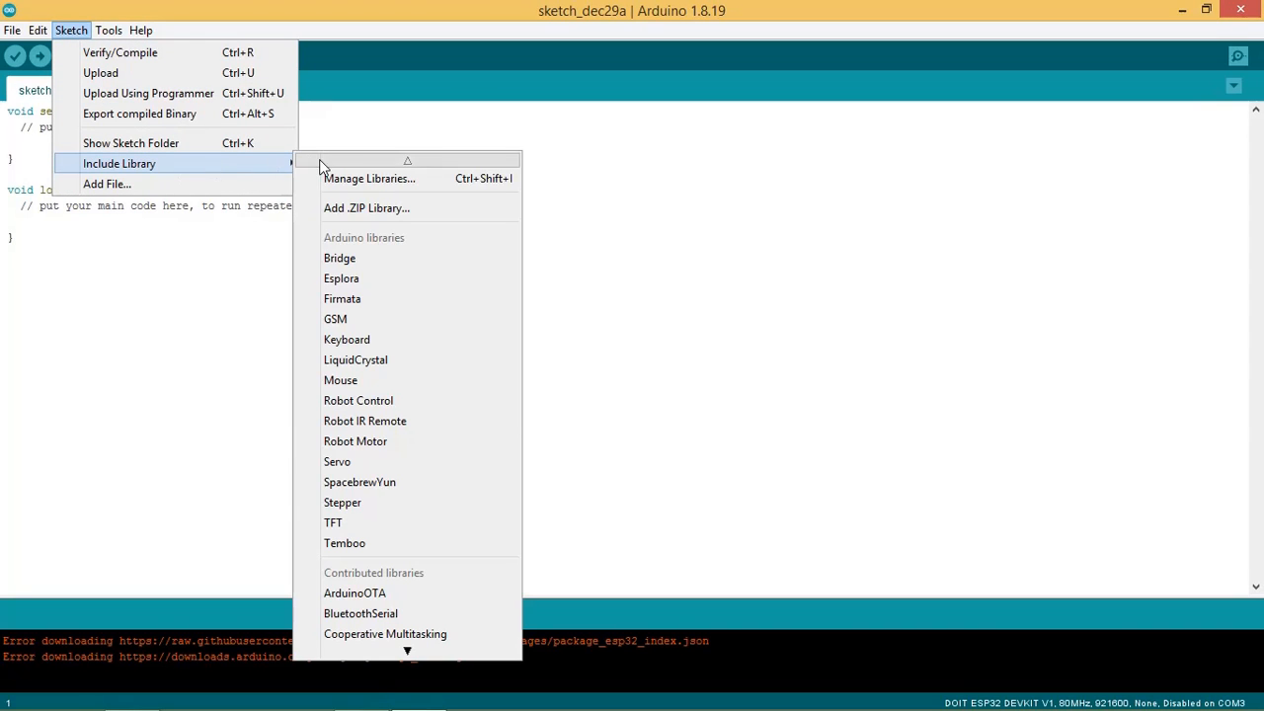
{"action": "mouse_move", "coordinate": [370, 178]}
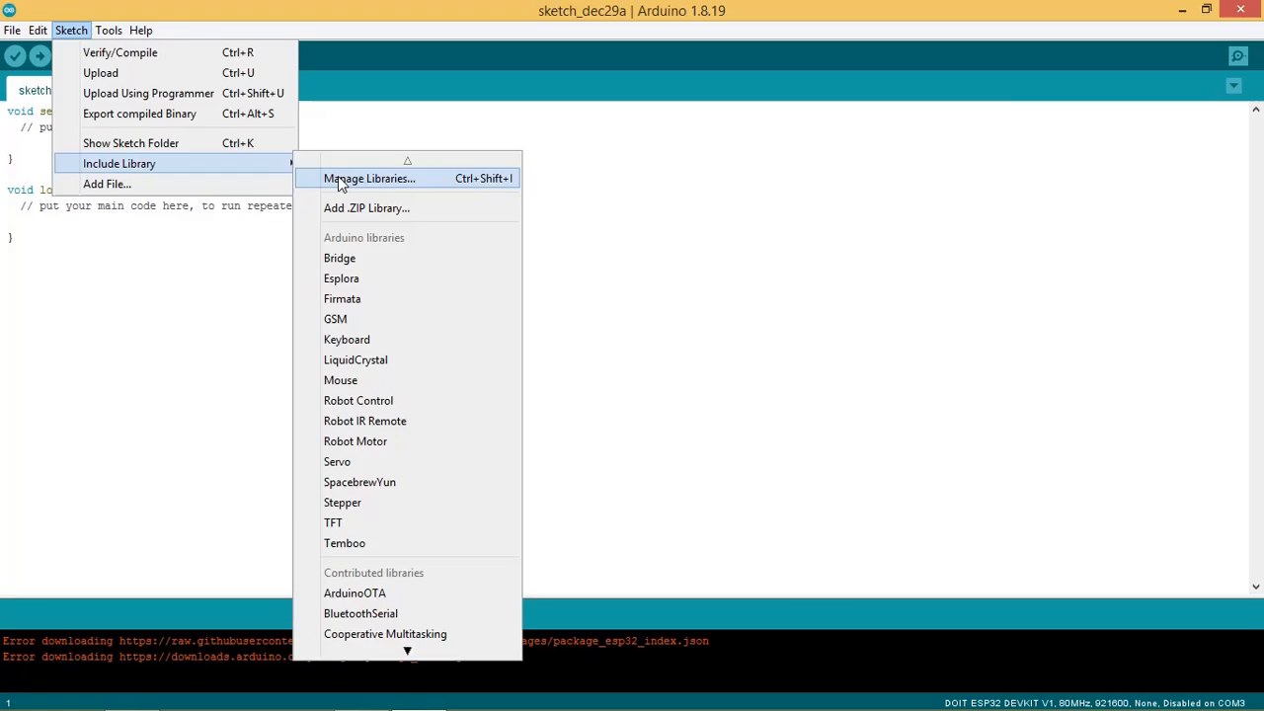
{"action": "left_click", "coordinate": [370, 178]}
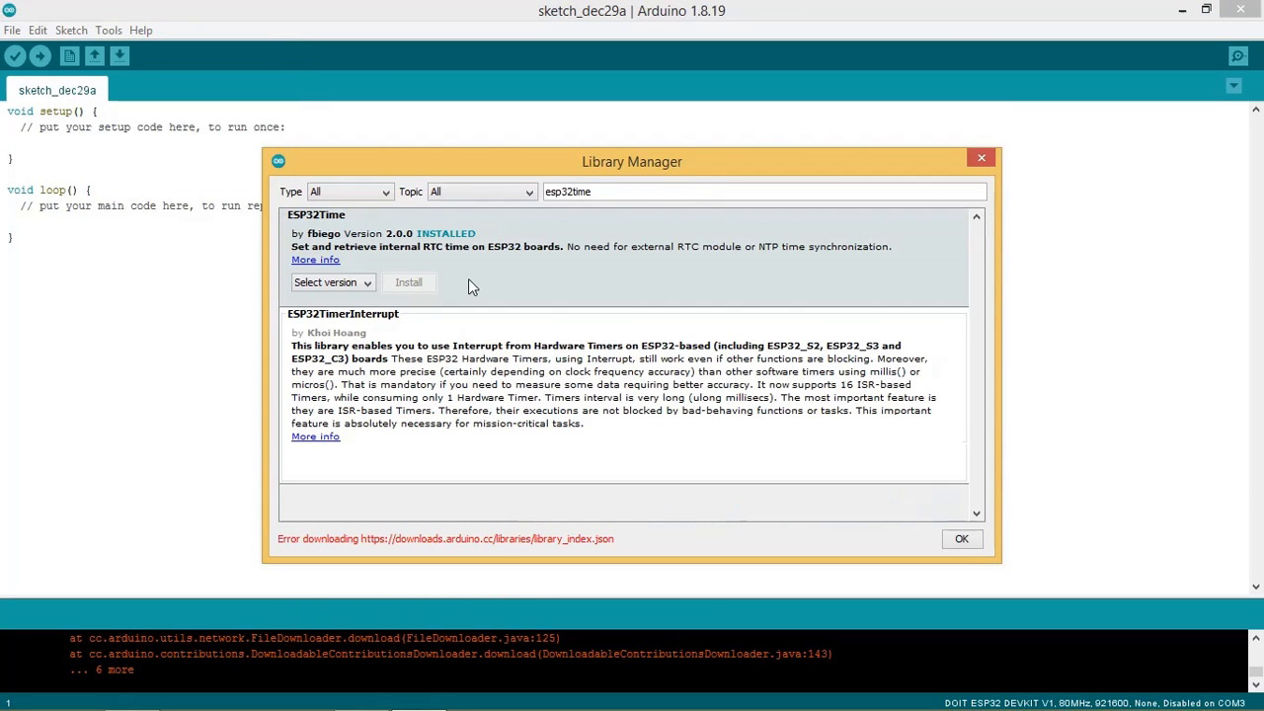
{"action": "mouse_move", "coordinate": [406, 287]}
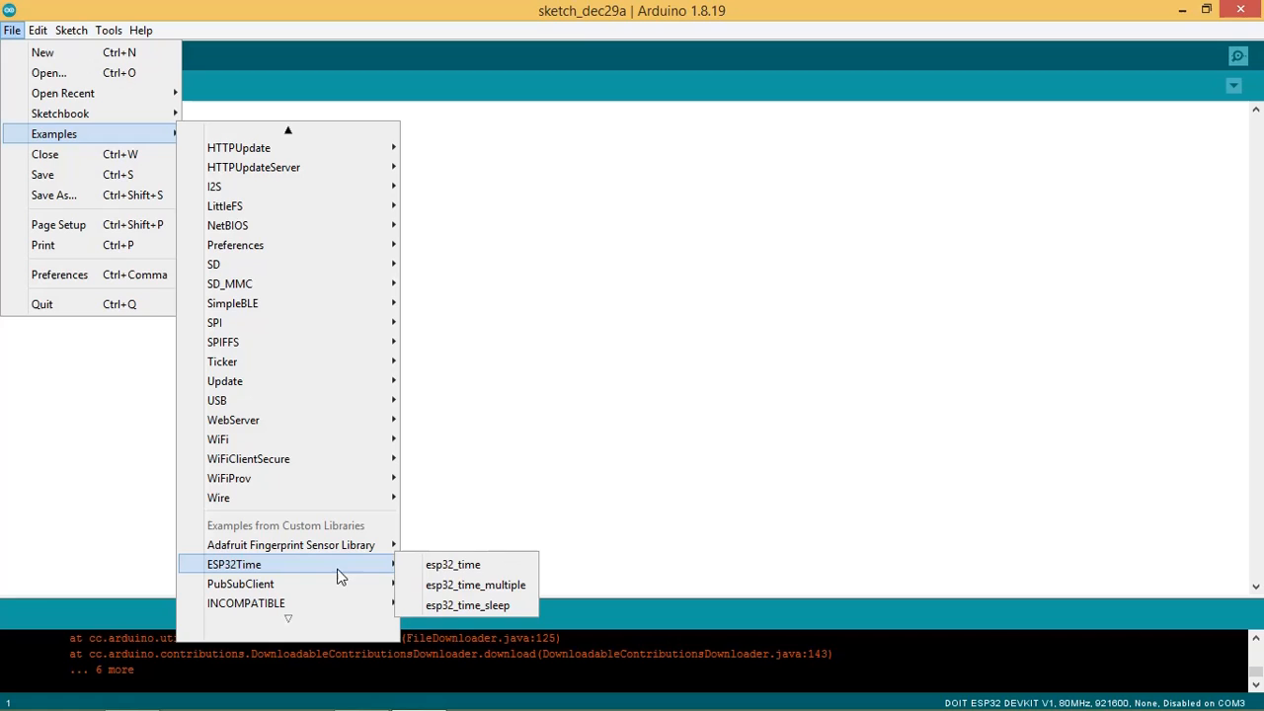
{"action": "mouse_move", "coordinate": [452, 565]}
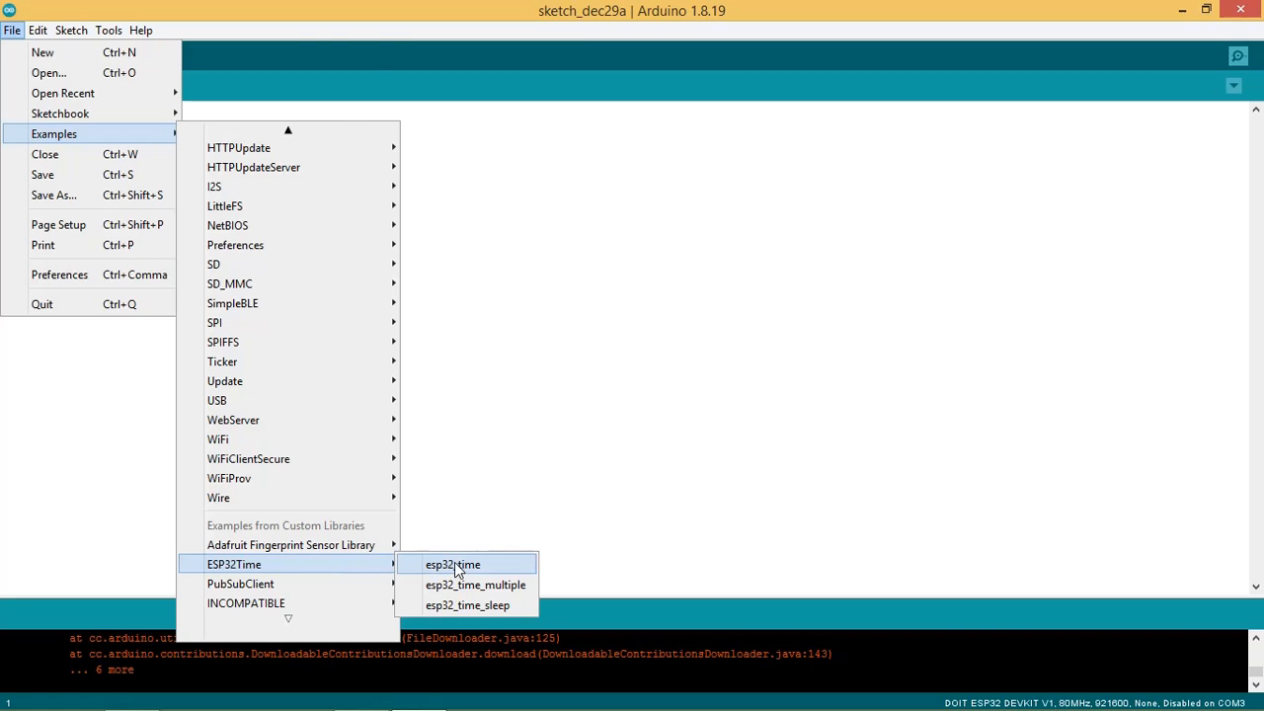
Load the esp32_time example from the ESP32Time library examples
{"action": "left_click", "coordinate": [450, 565]}
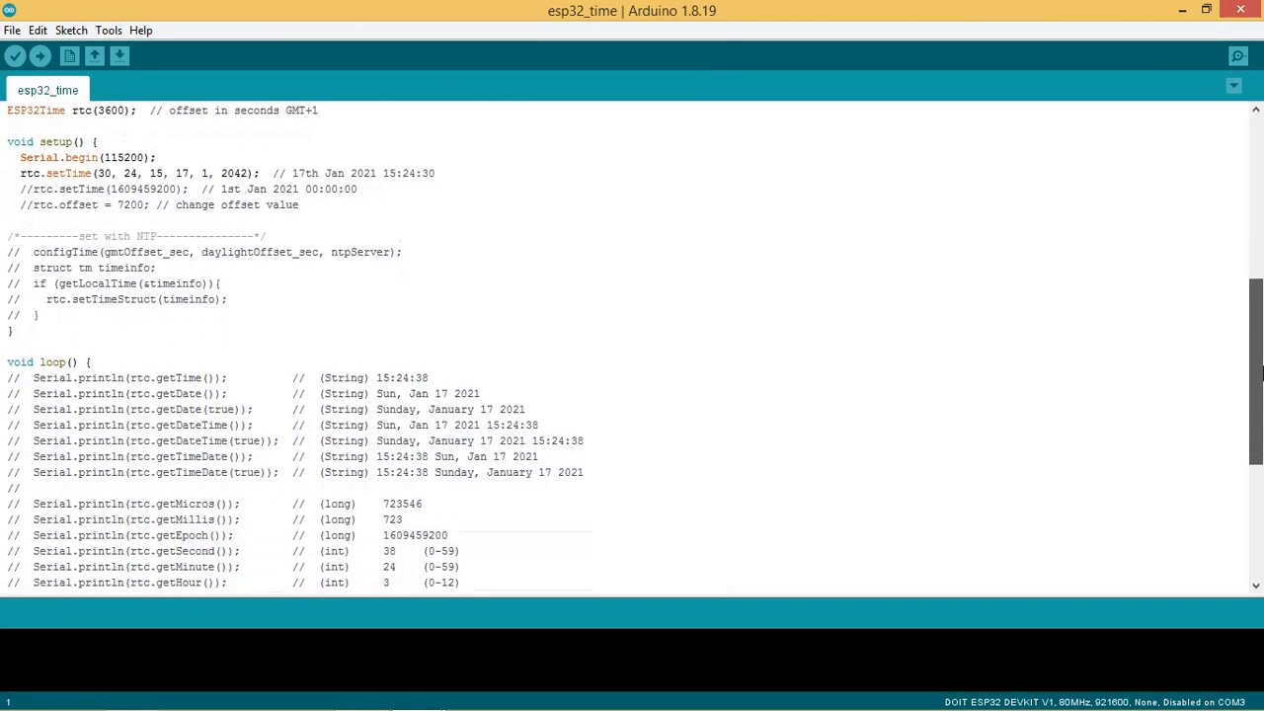
{"action": "scroll", "scroll_direction": "down", "scroll_amount": 3}
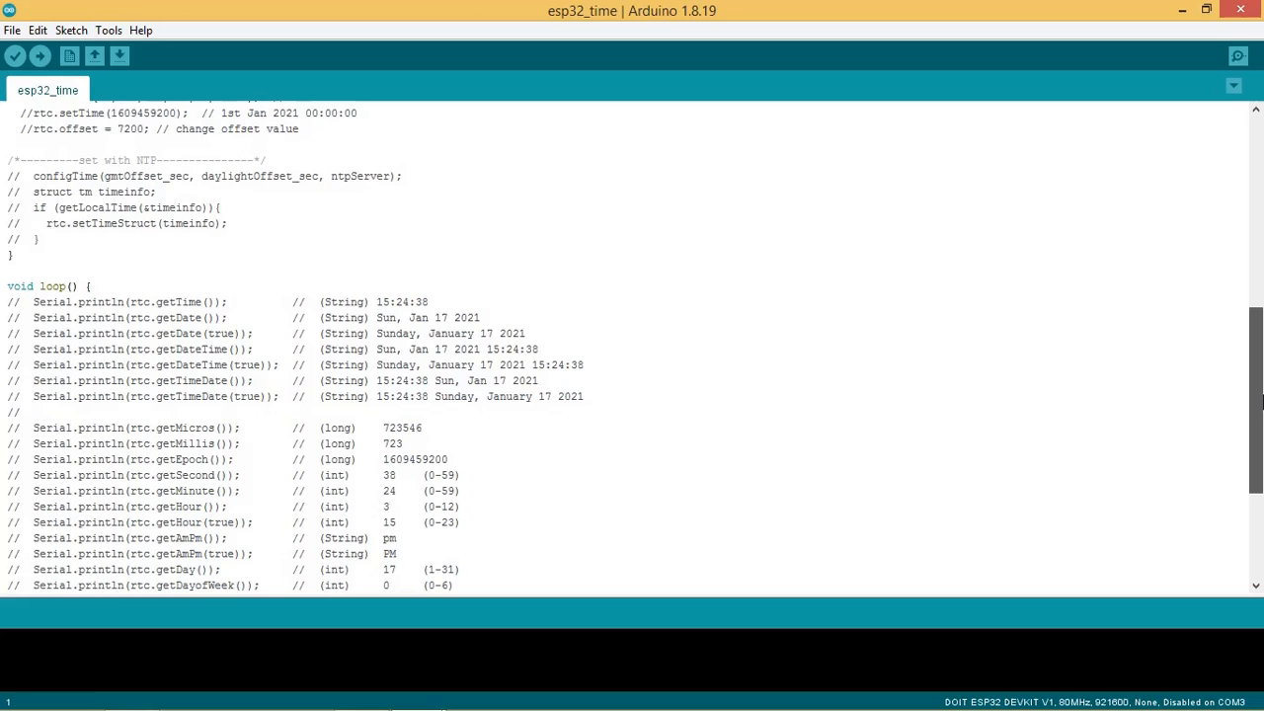
{"action": "scroll", "scroll_direction": "down", "scroll_amount": 3}
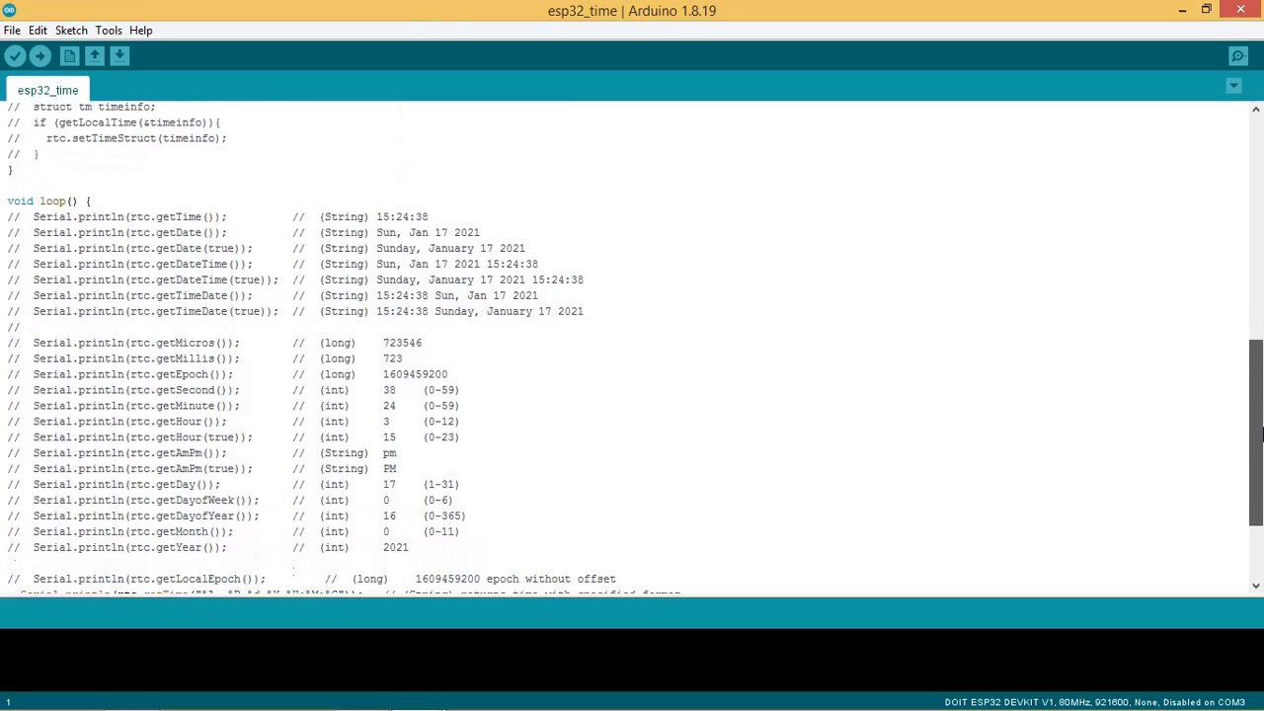
{"action": "scroll", "scroll_direction": "down", "scroll_amount": 3}
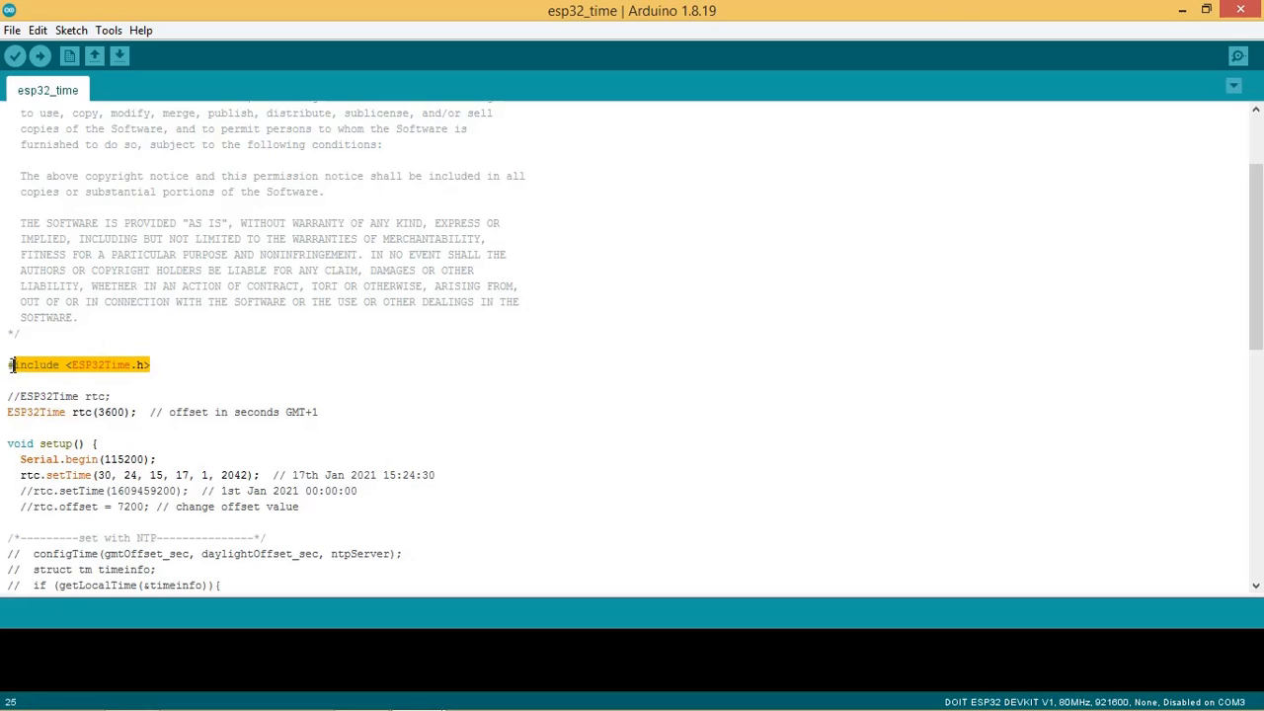
{"action": "mouse_move", "coordinate": [210, 405]}
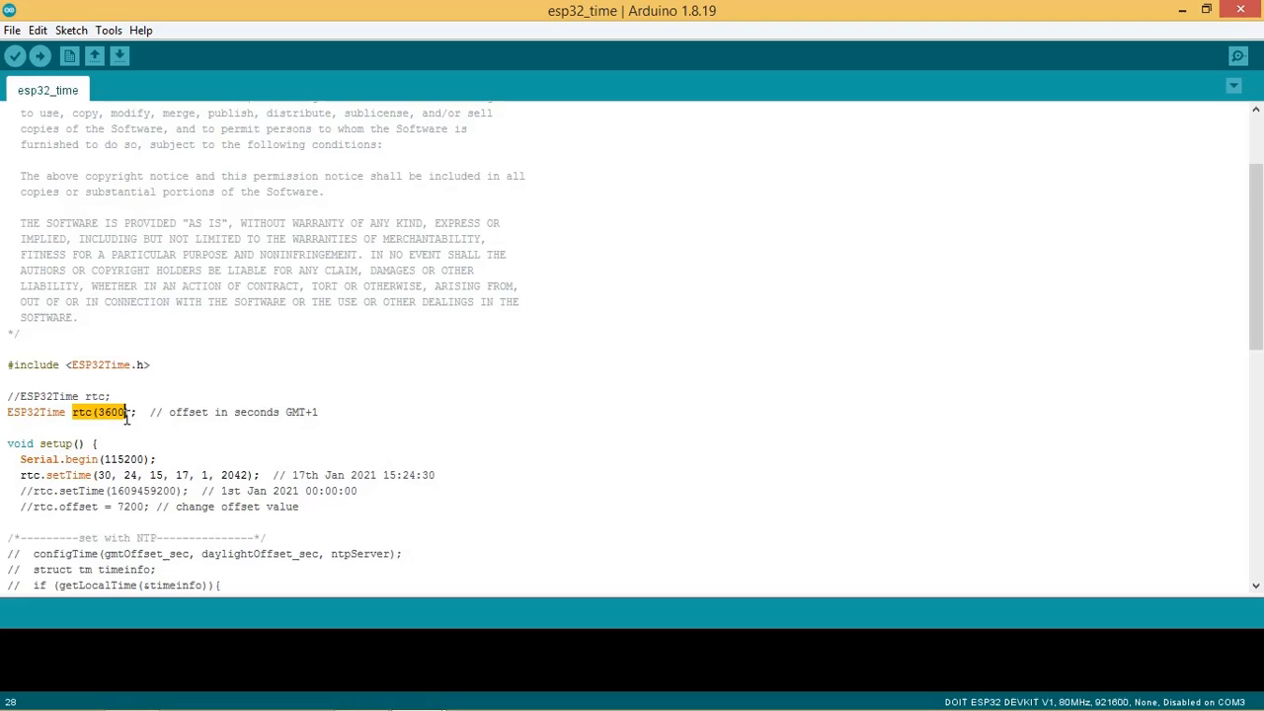
Replace the year 2042 with 2021 in the rtc.setTime call in setup()
{"action": "left_click", "coordinate": [320, 413]}
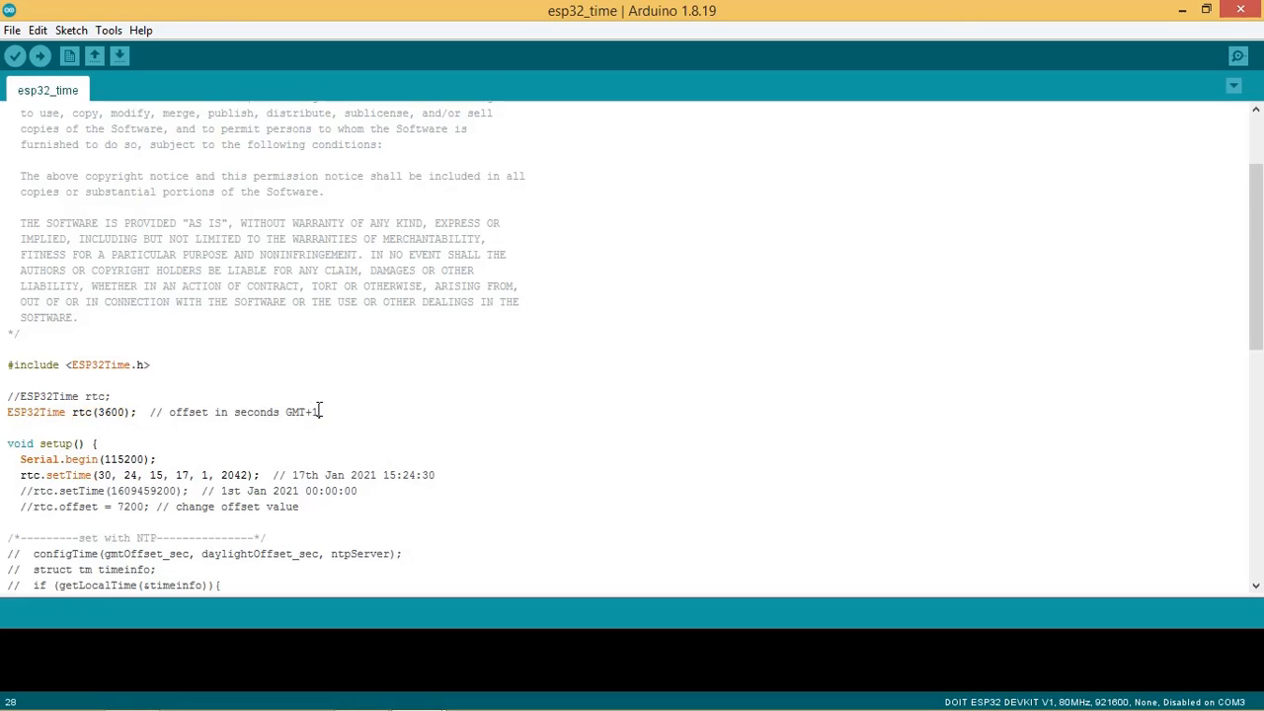
{"action": "double_click", "coordinate": [48, 474]}
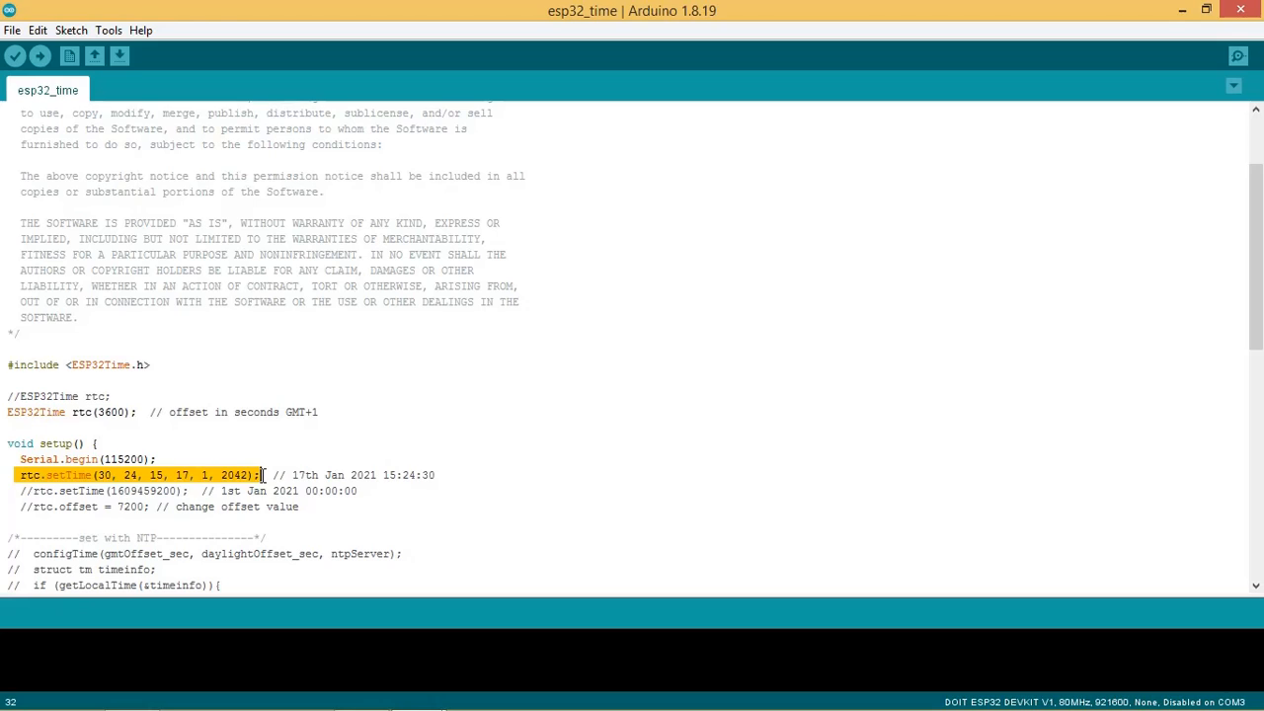
{"action": "left_click", "coordinate": [383, 474]}
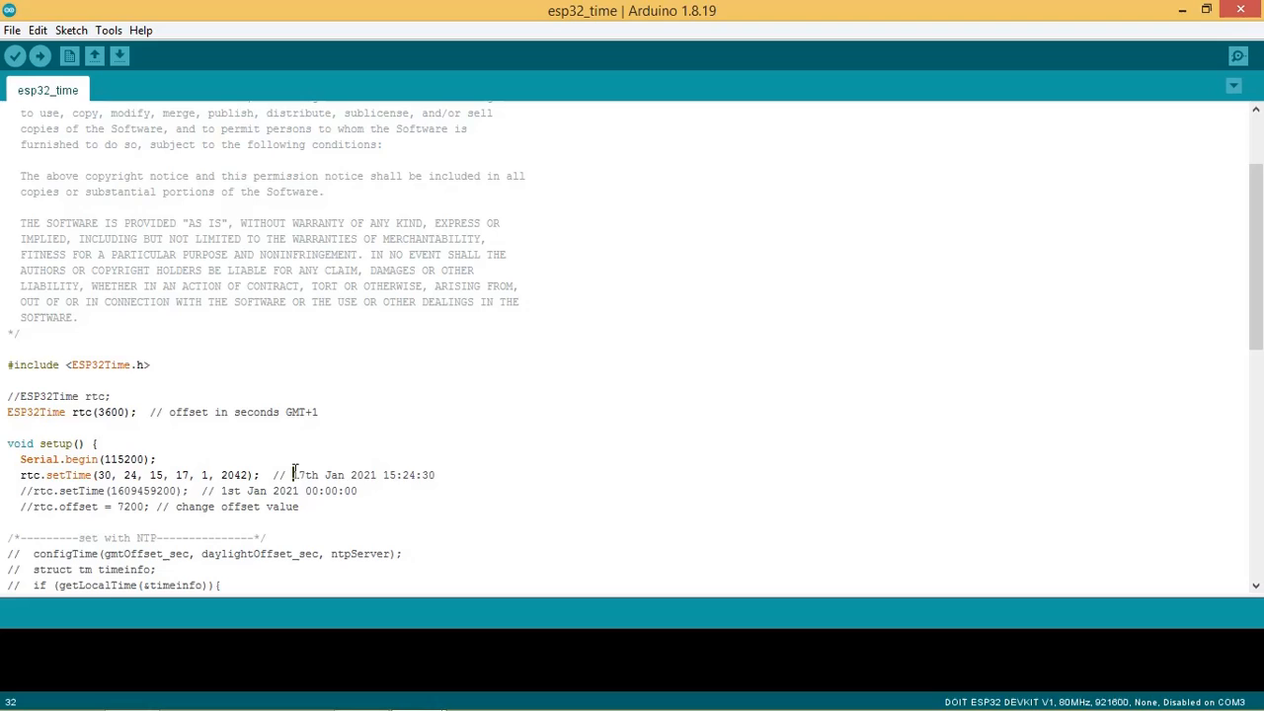
{"action": "left_click_drag", "start_coordinate": [292, 474], "coordinate": [405, 474]}
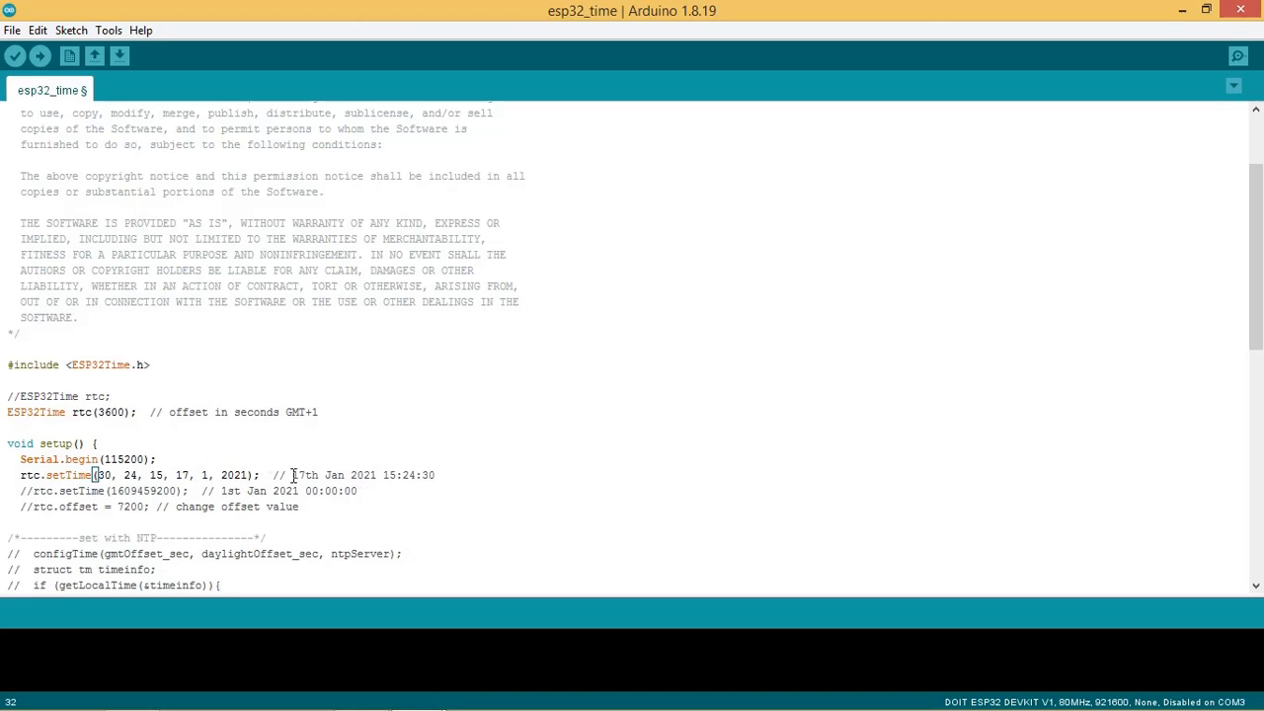
{"action": "scroll", "scroll_direction": "down", "scroll_amount": 3}
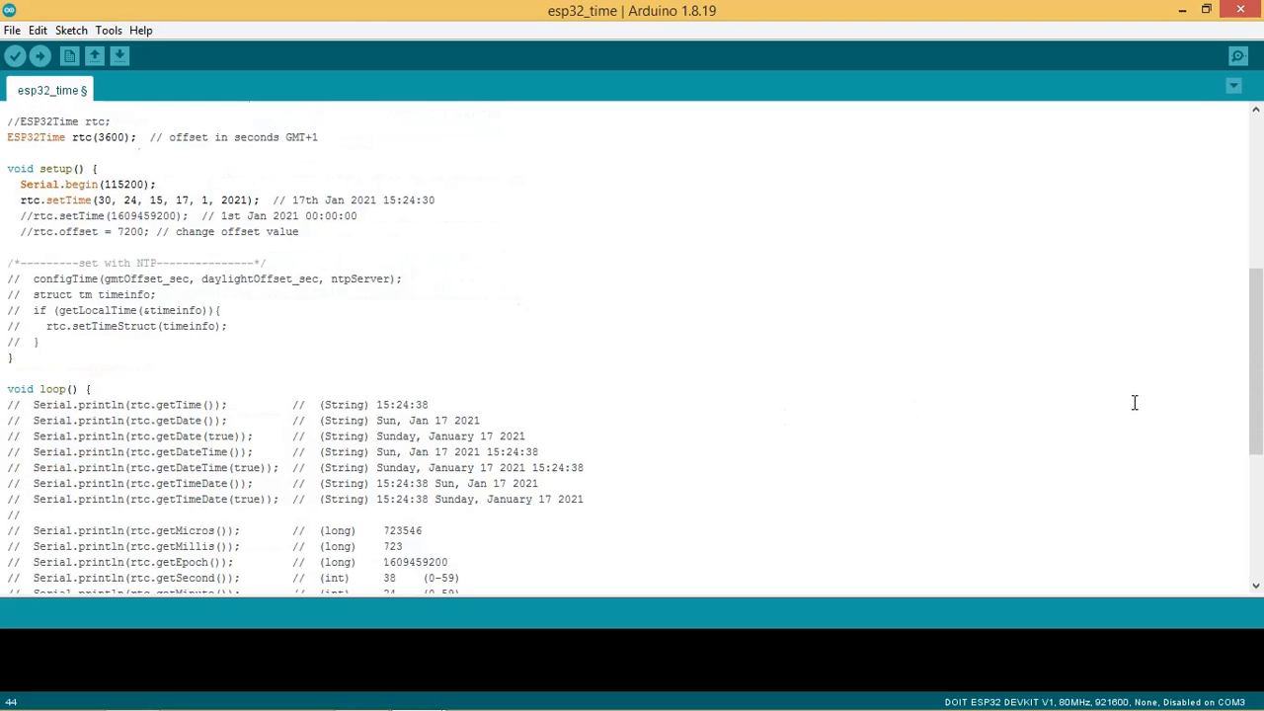
Follow the cplusplus.com strftime URL in the getTime comment to its reference page
{"action": "scroll", "scroll_direction": "down", "scroll_amount": 3}
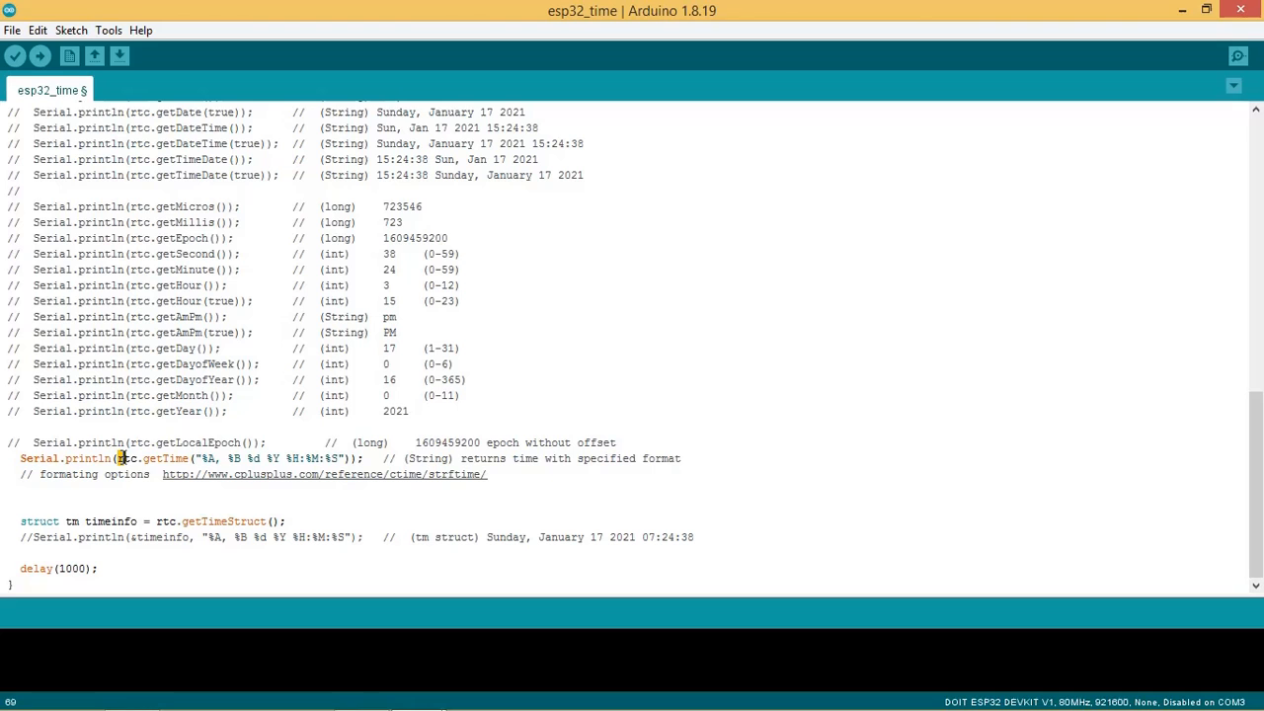
{"action": "double_click", "coordinate": [543, 459]}
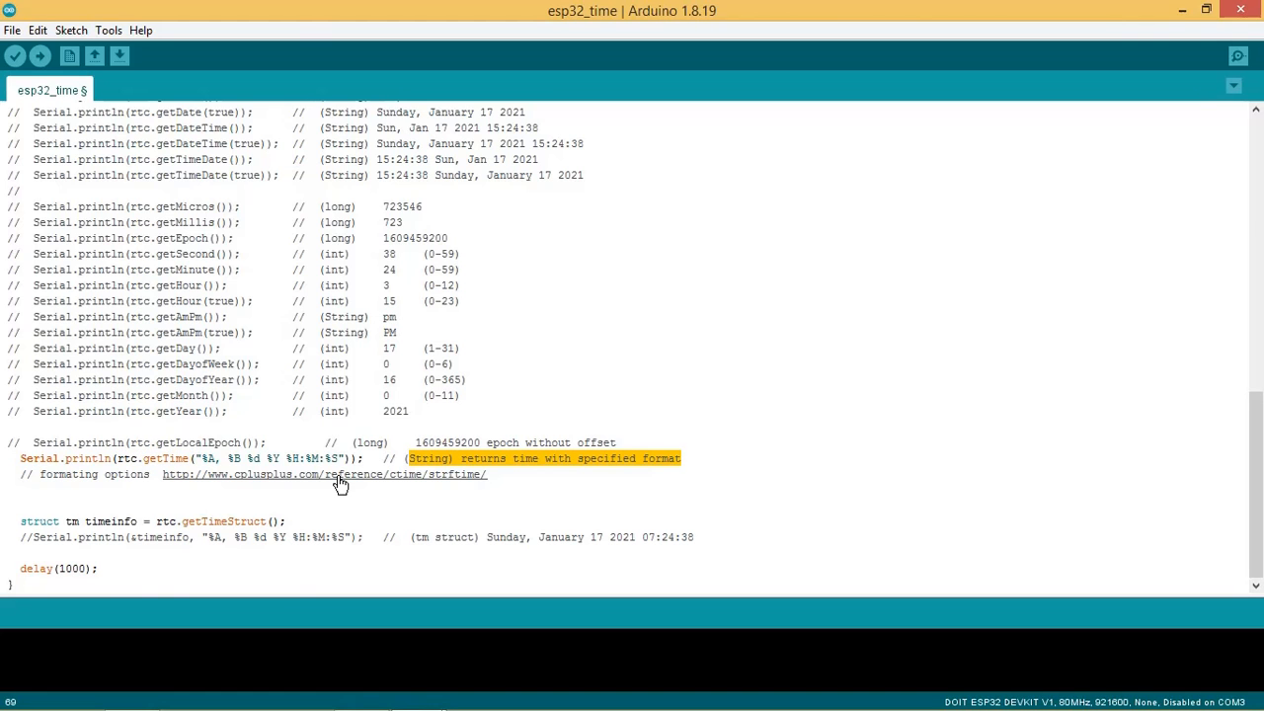
{"action": "left_click", "coordinate": [323, 474]}
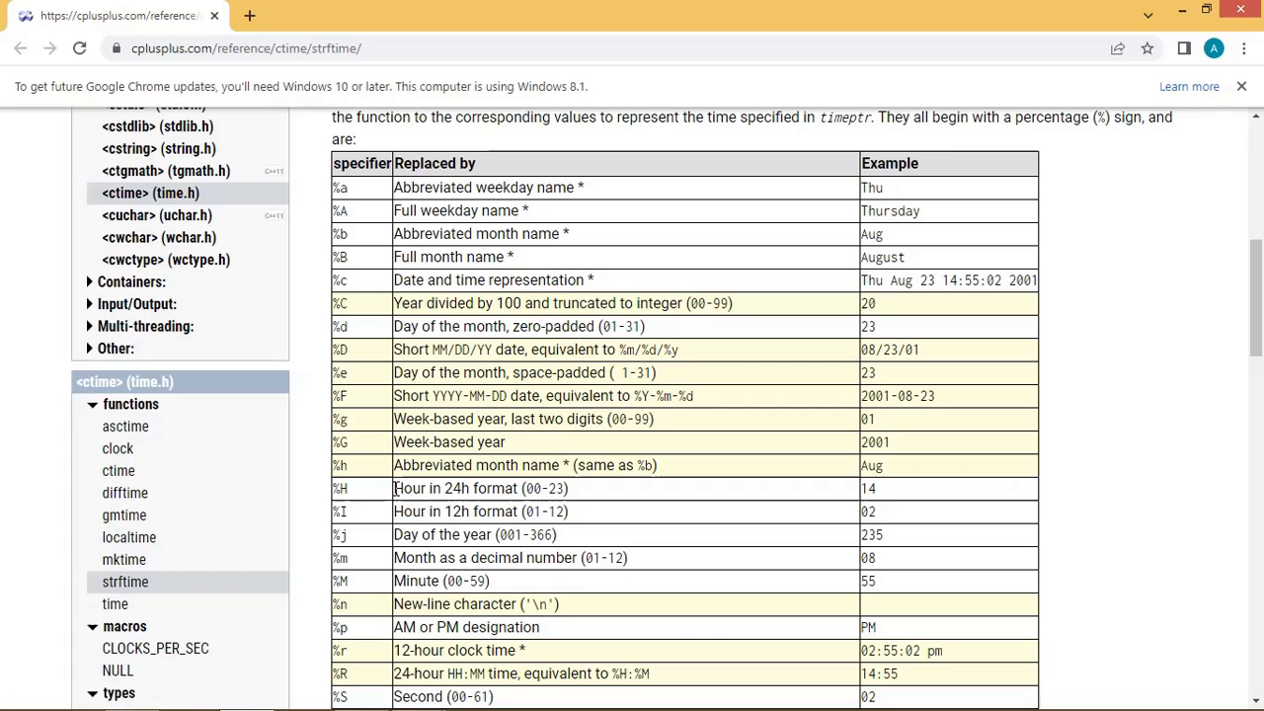
{"action": "mouse_move", "coordinate": [395, 581]}
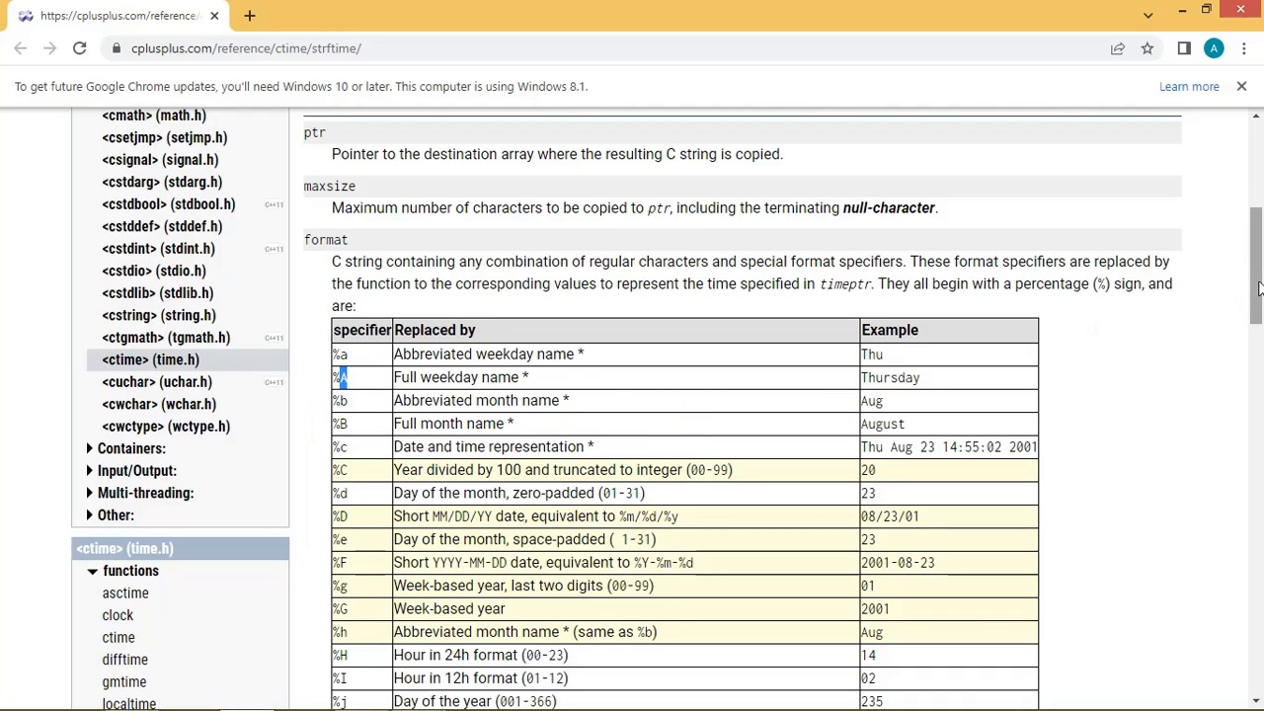
{"action": "scroll", "scroll_direction": "down", "scroll_amount": 3}
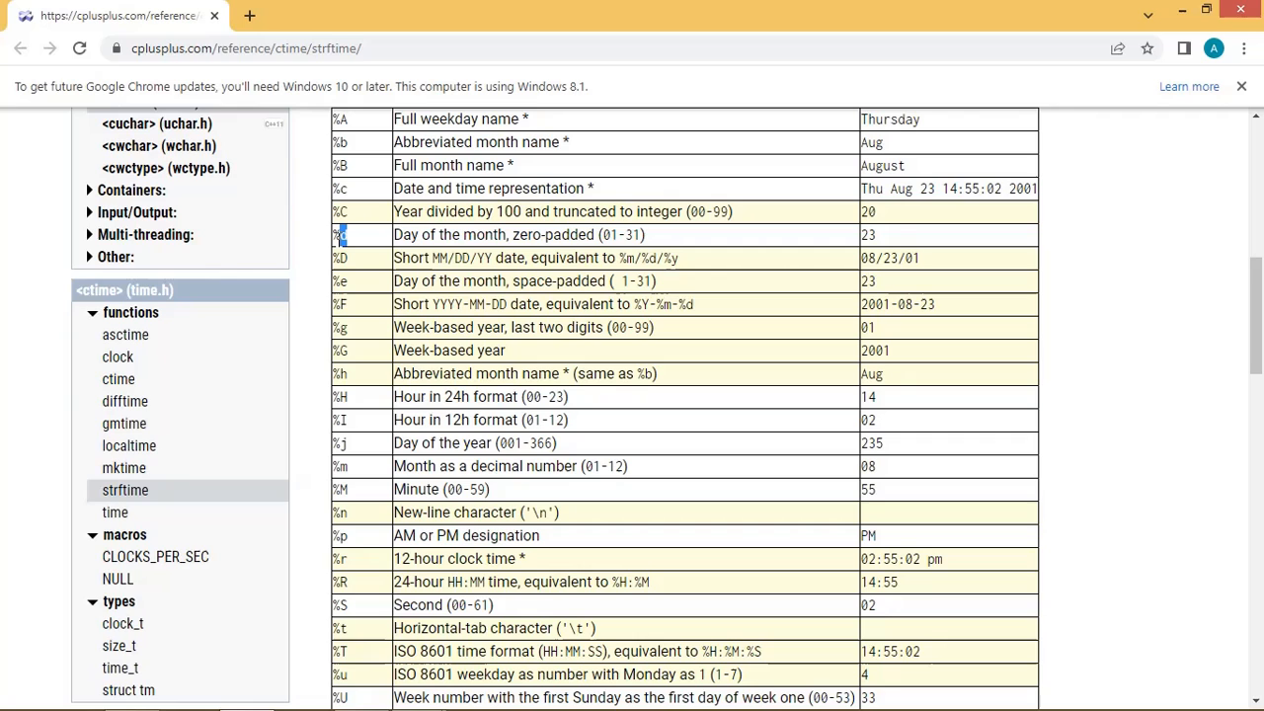
{"action": "scroll", "scroll_direction": "down", "scroll_amount": 3}
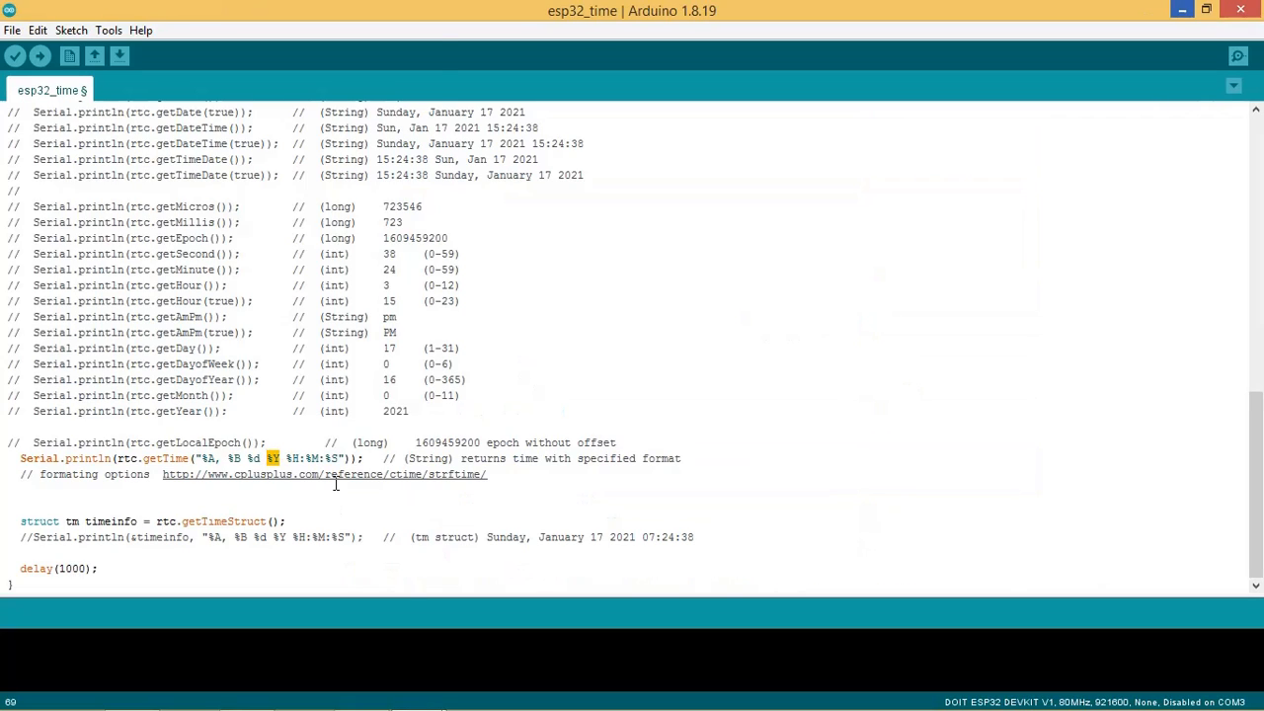
Confirm board DOIT ESP32 DEVKIT V1 on COM3 and upload the sketch
{"action": "left_click", "coordinate": [107, 29]}
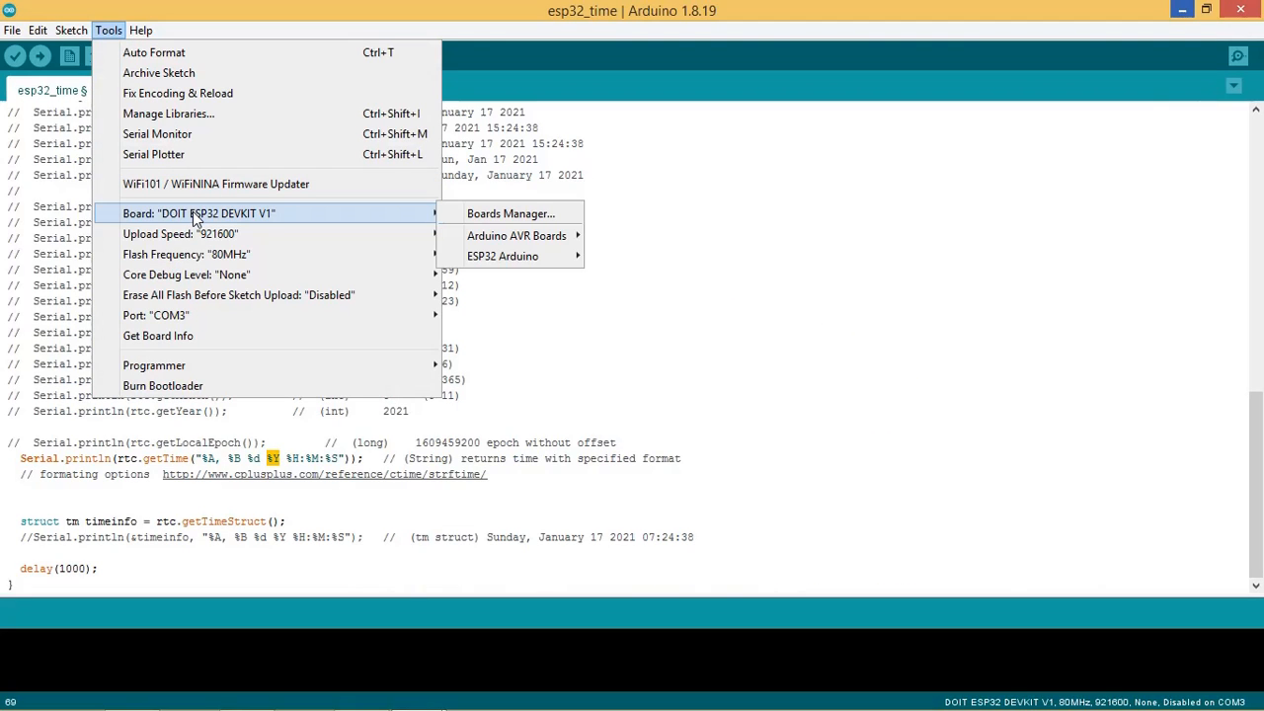
{"action": "mouse_move", "coordinate": [502, 257]}
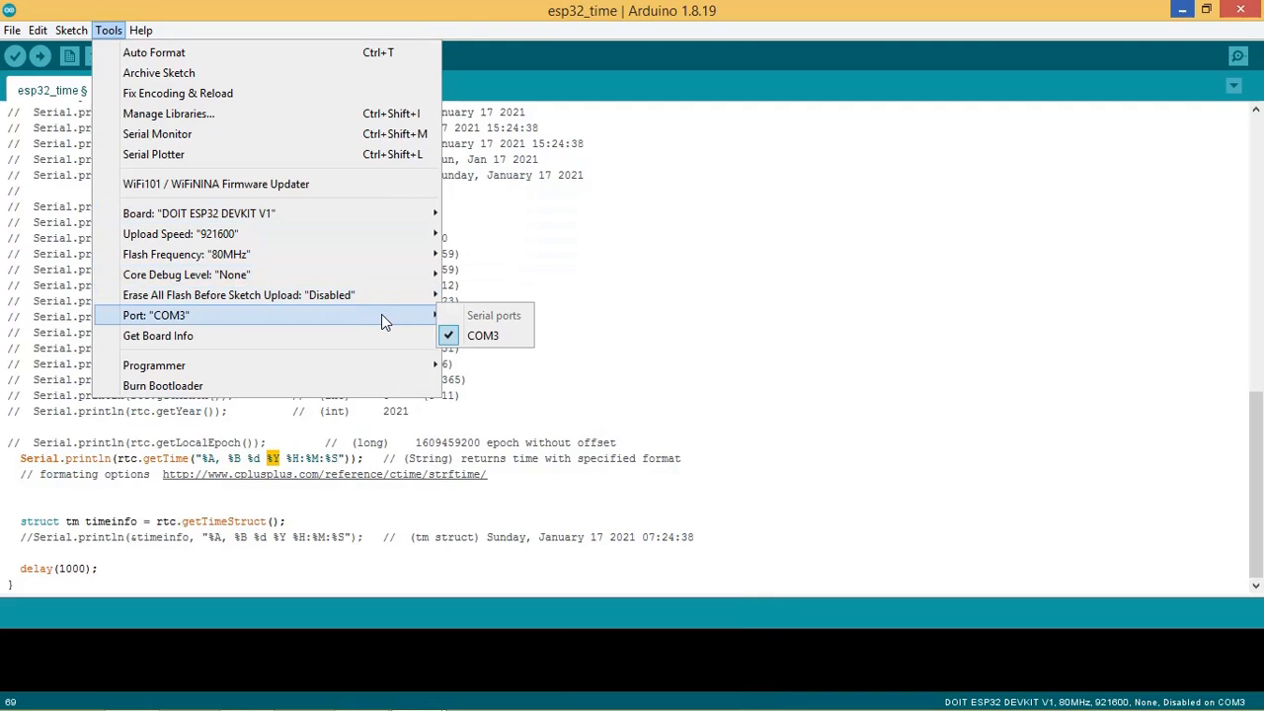
{"action": "mouse_move", "coordinate": [450, 332]}
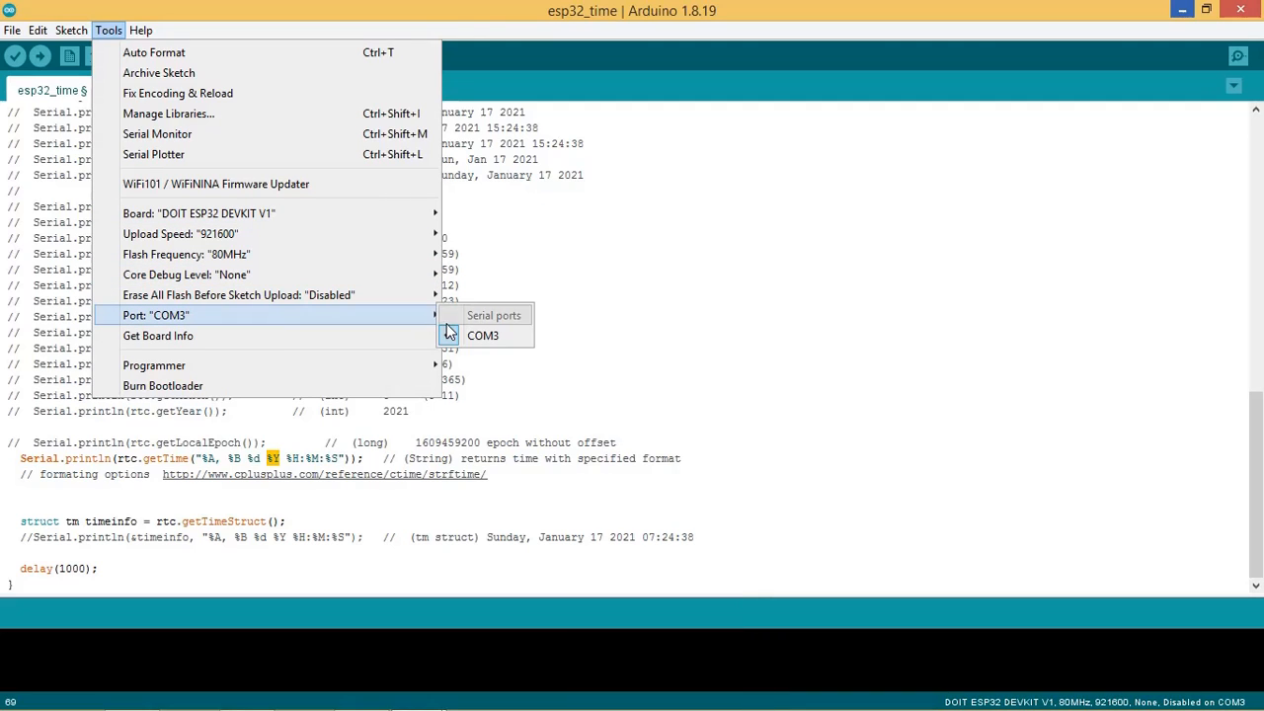
{"action": "left_click", "coordinate": [71, 29]}
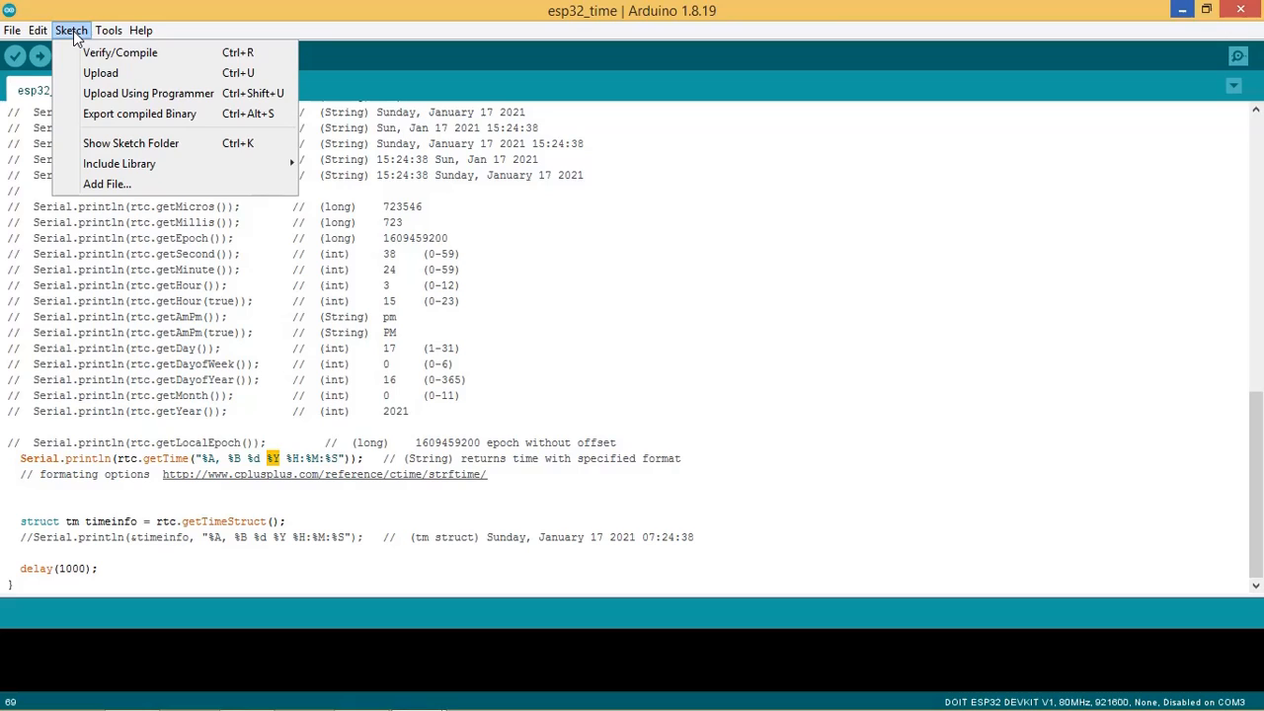
{"action": "mouse_move", "coordinate": [101, 71]}
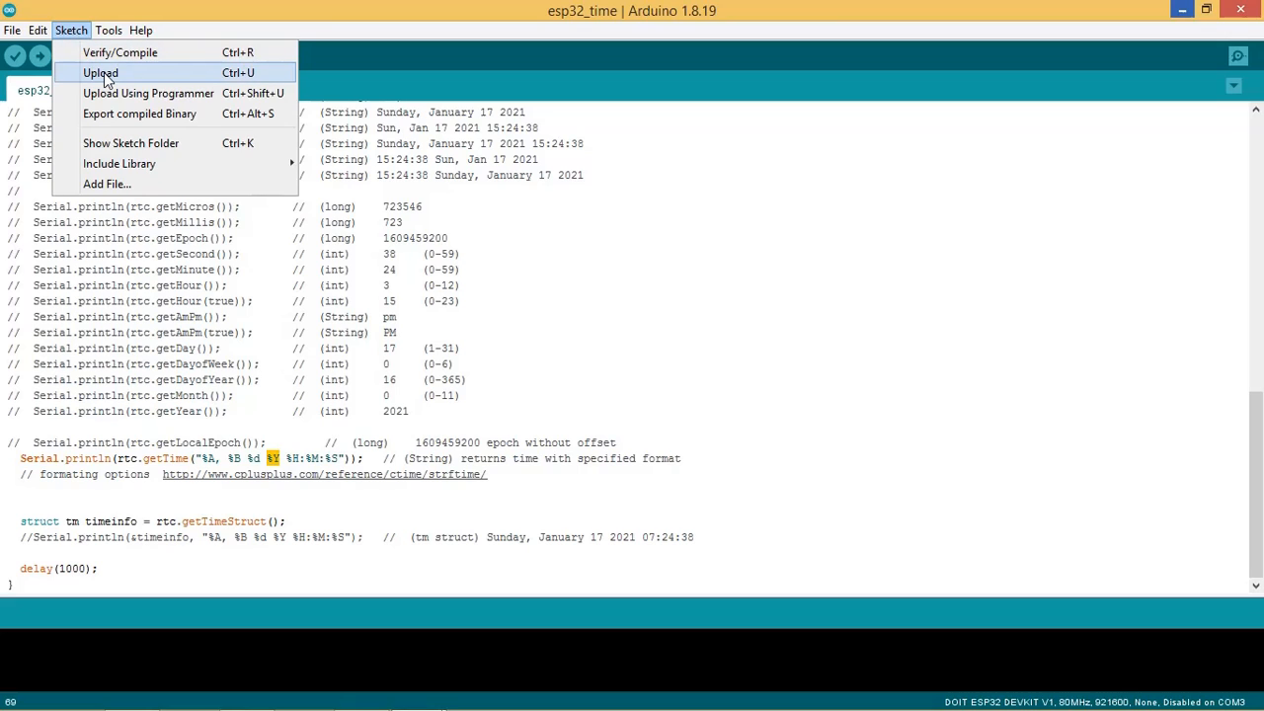
{"action": "left_click", "coordinate": [98, 71]}
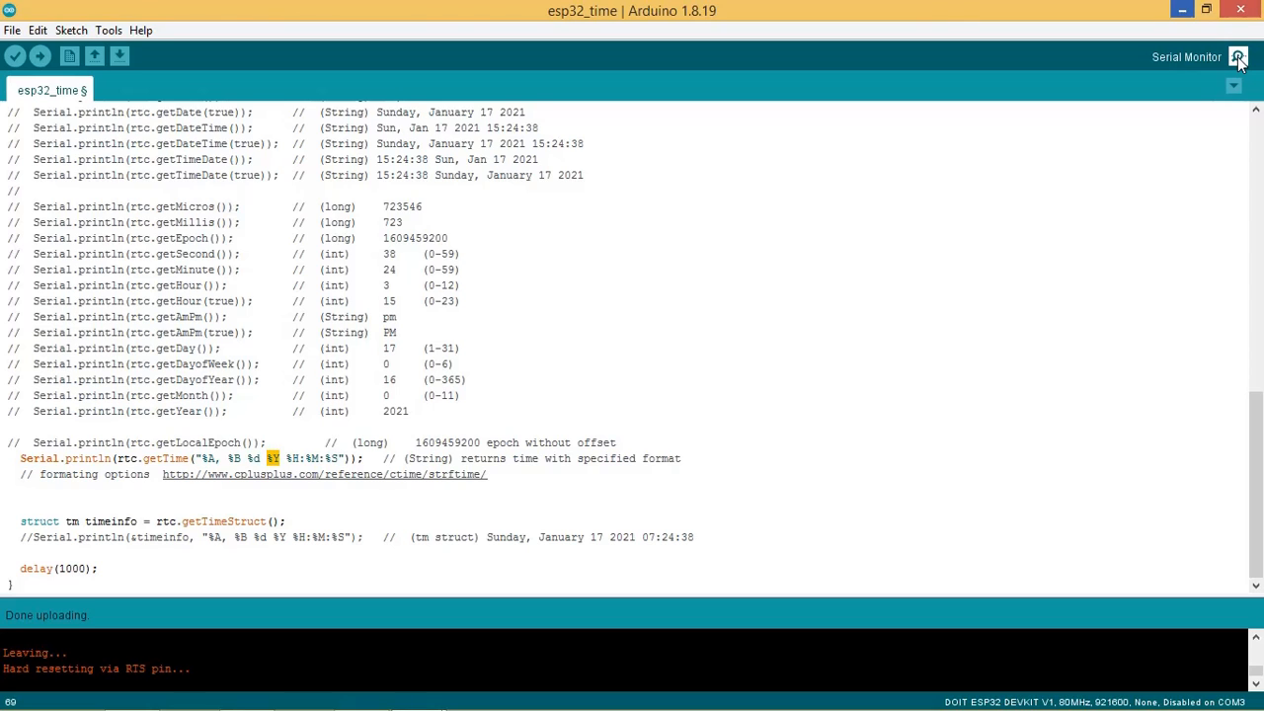
View the Serial Monitor output showing Sunday, January 17 2021 with ticking seconds
{"action": "left_click", "coordinate": [1237, 55]}
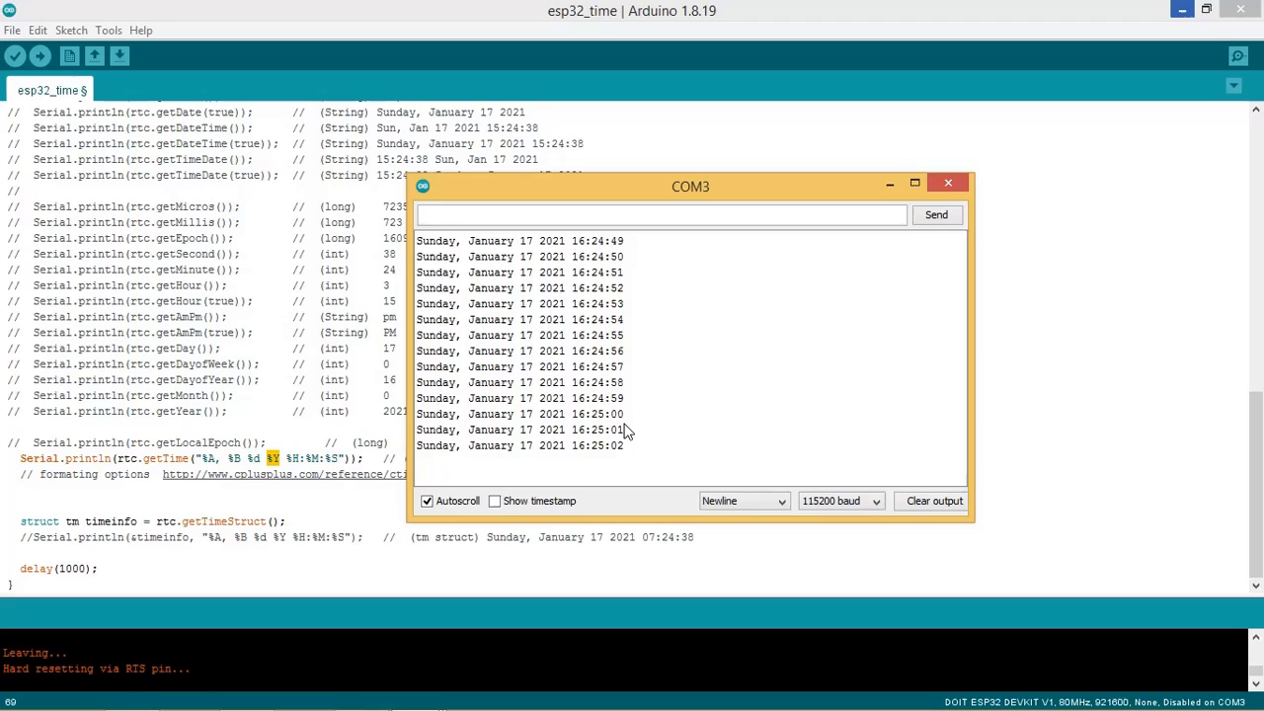
Close the monitor and set getTime's format to "%A, %m %d %y %H:%M:%S"
{"action": "left_click", "coordinate": [948, 182]}
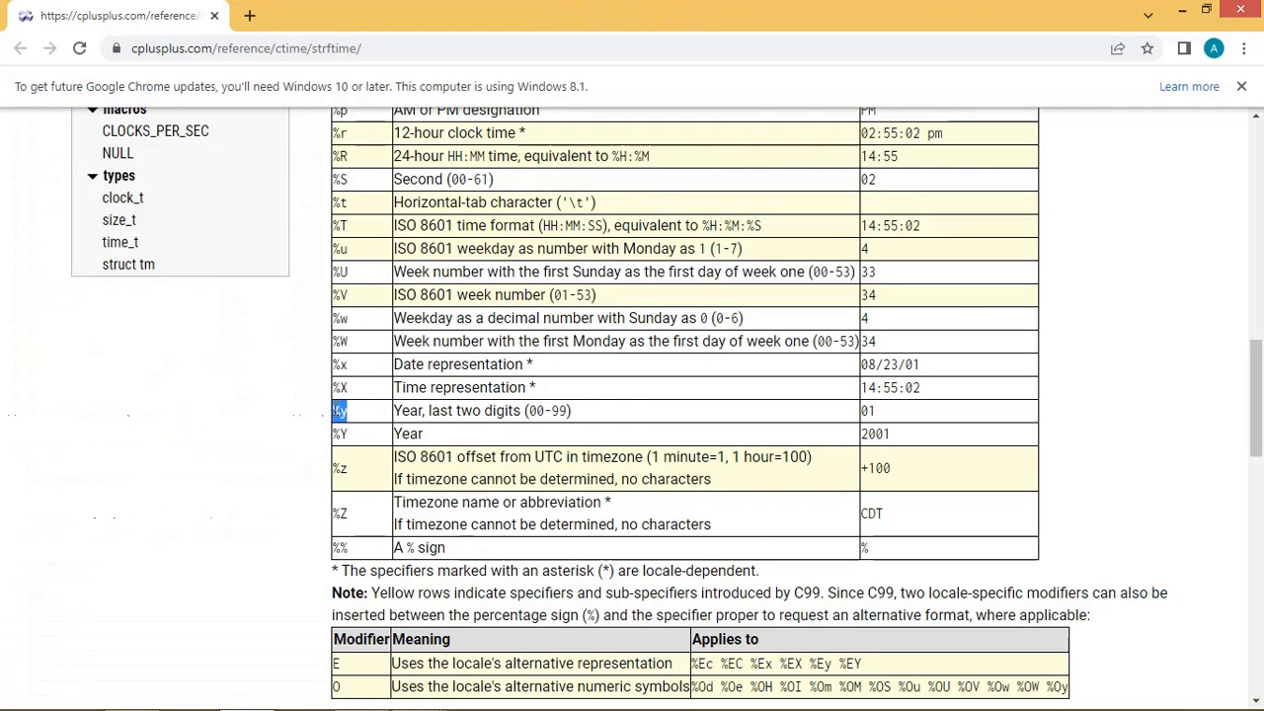
{"action": "mouse_move", "coordinate": [1246, 408]}
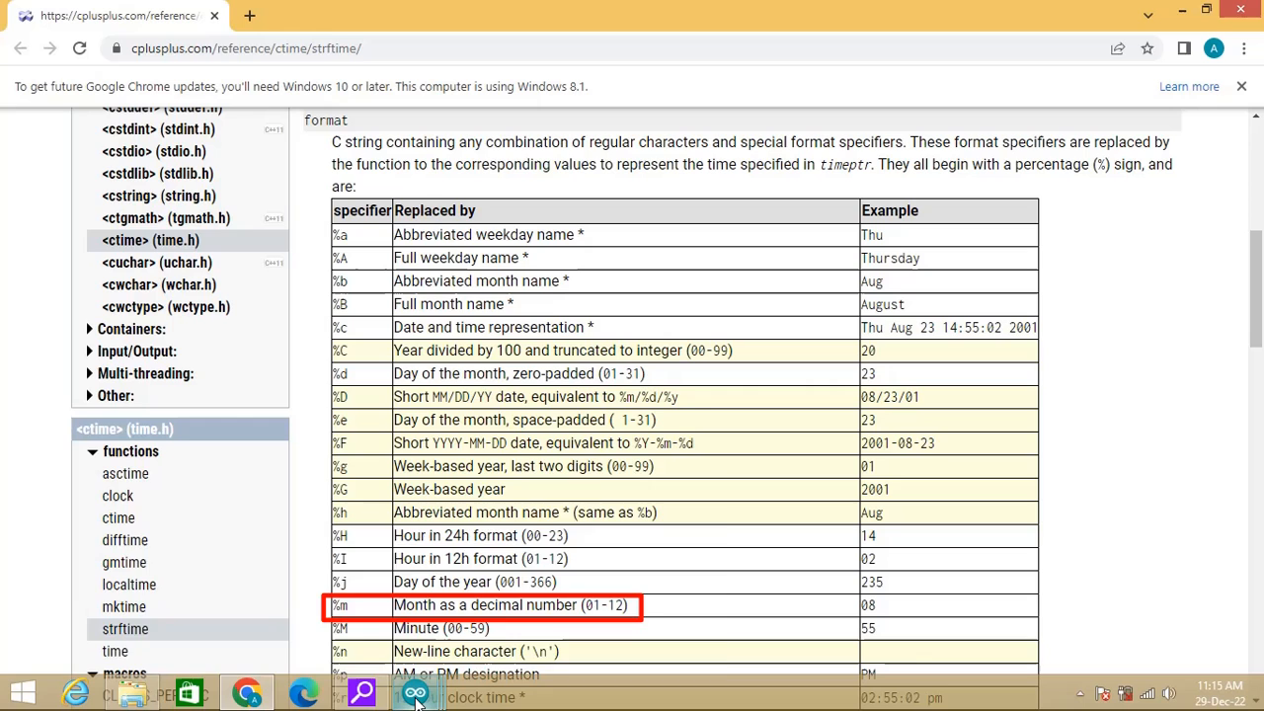
{"action": "left_click", "coordinate": [414, 691]}
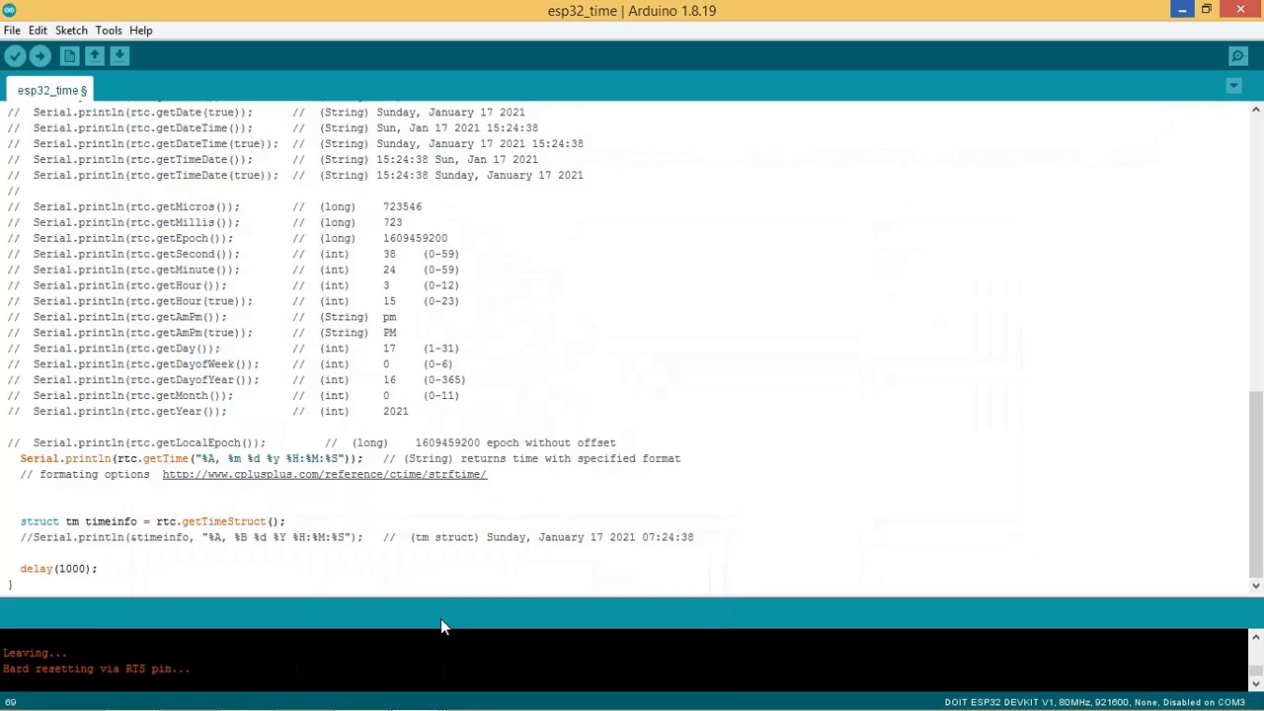
Upload the revised sketch and view numeric dates like Sunday, 01 17 21 16:25:05
{"action": "left_click", "coordinate": [71, 29]}
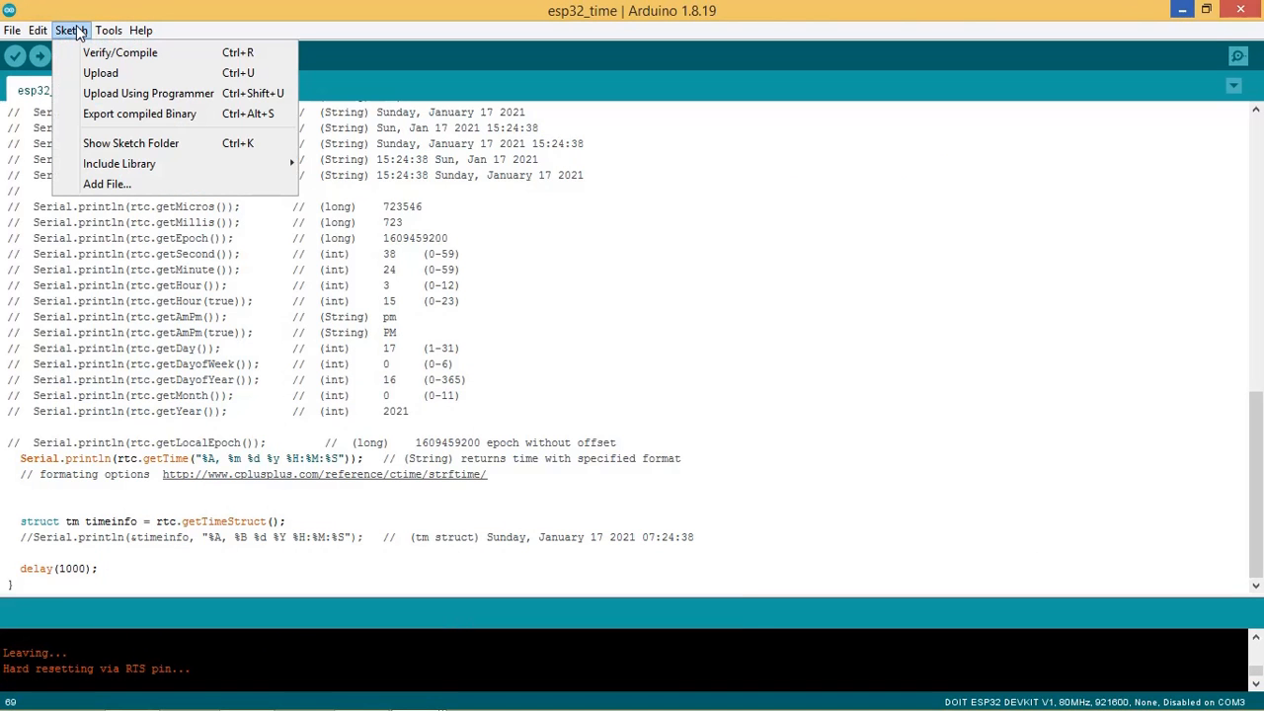
{"action": "left_click", "coordinate": [99, 71]}
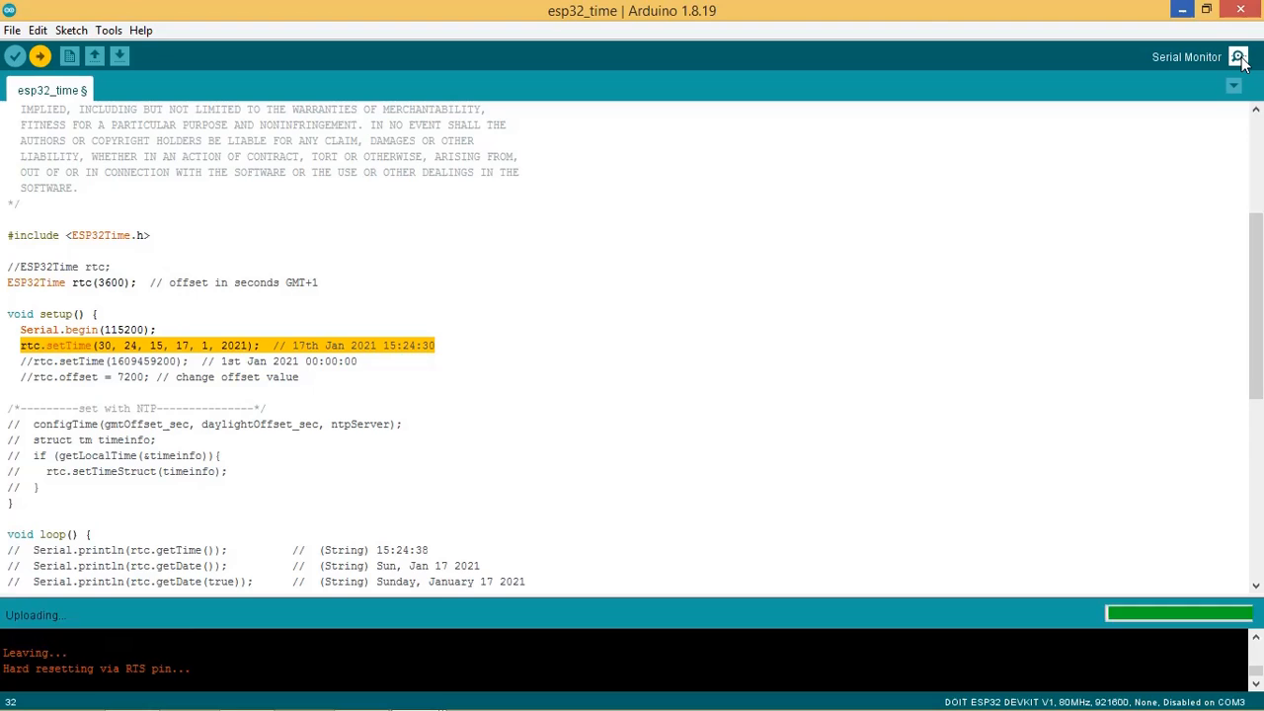
{"action": "left_click", "coordinate": [1238, 55]}
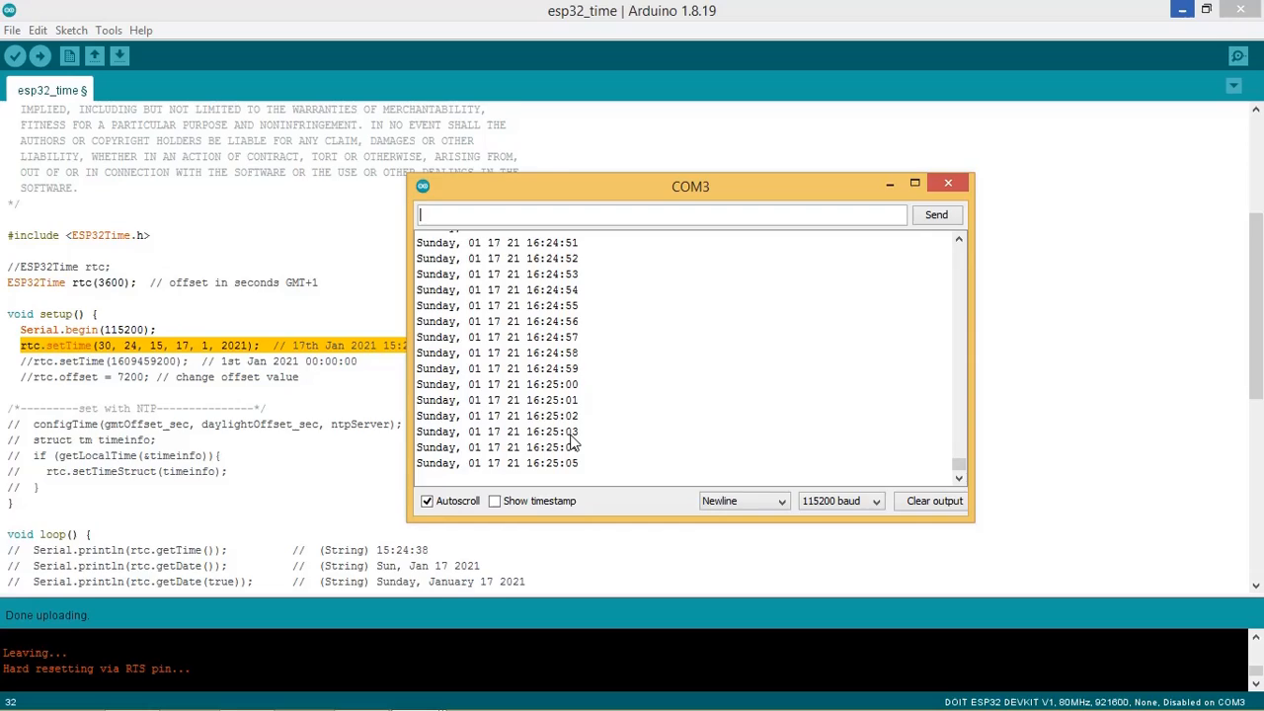
Switch to printing separate second, minute, hour, day, month, year values and view them
{"action": "left_click", "coordinate": [948, 181]}
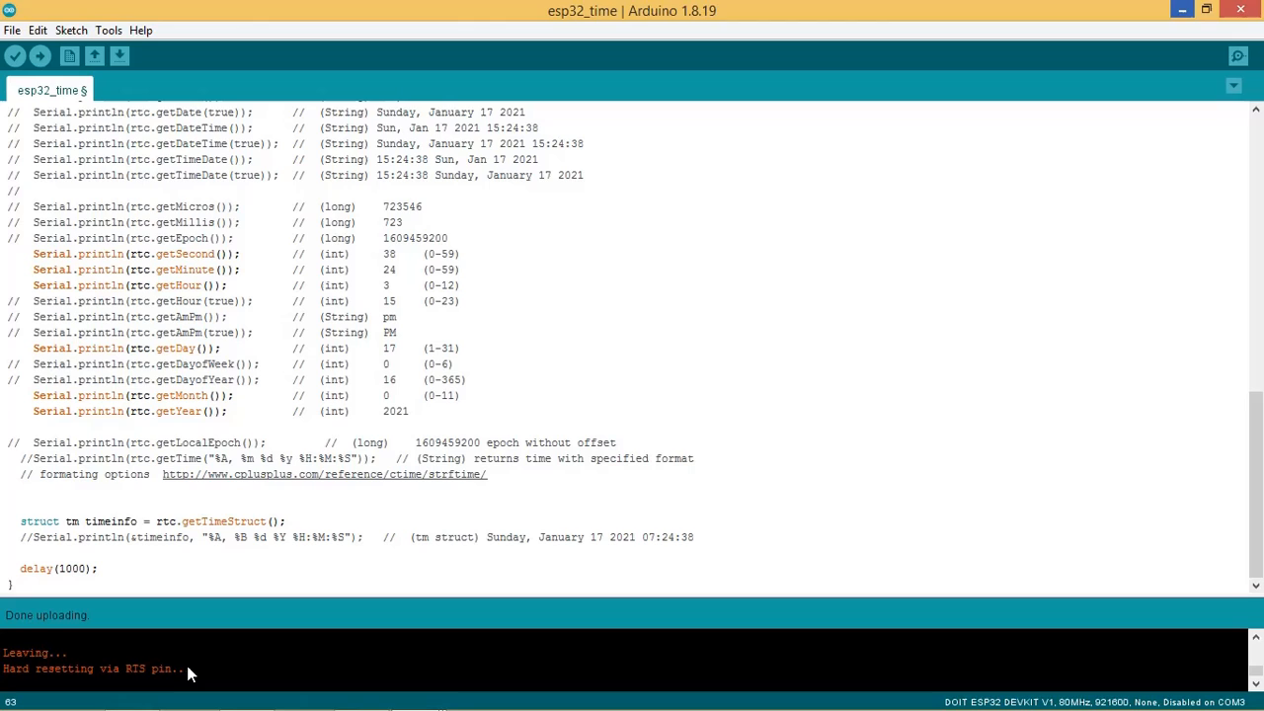
{"action": "mouse_move", "coordinate": [1237, 55]}
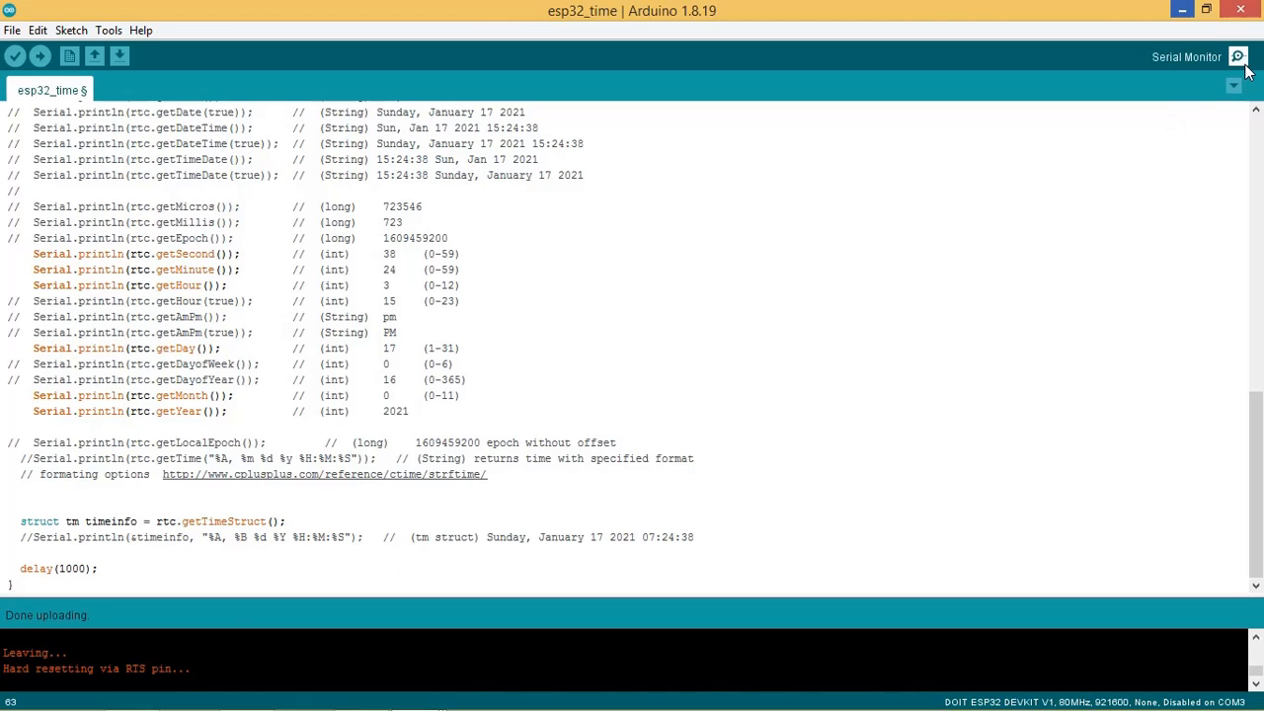
{"action": "left_click", "coordinate": [1236, 56]}
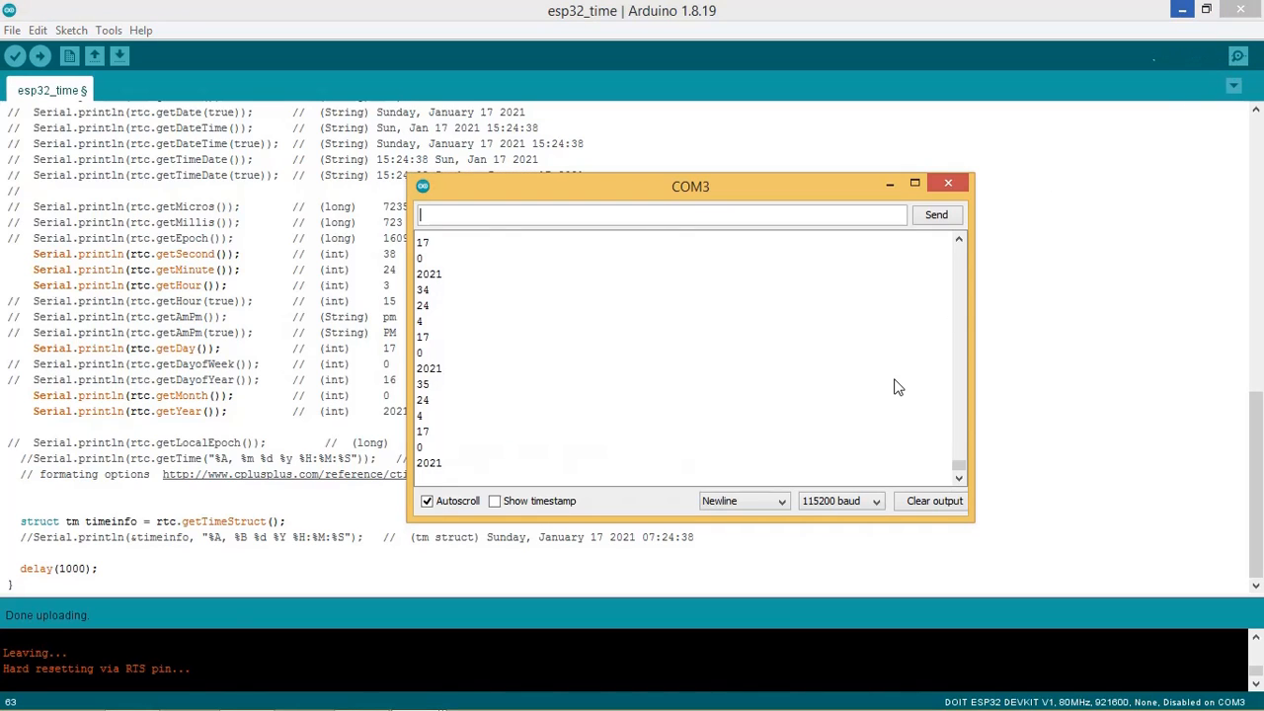